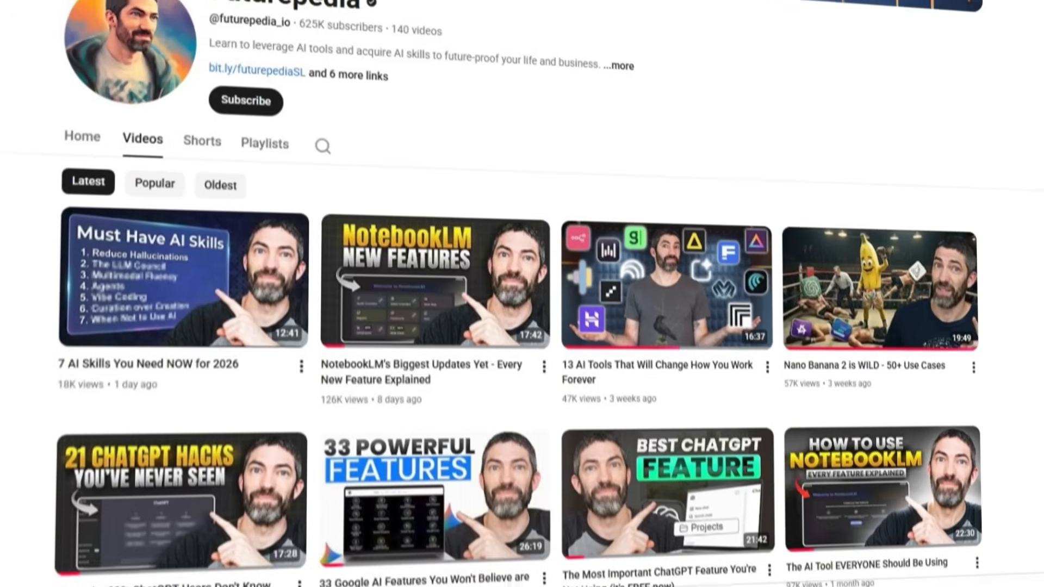
Step: Browse n8n's full workflows list from Overview, then switch to the Zapier Zaps list
{"action": "scroll", "scroll_direction": "down", "scroll_amount": 3}
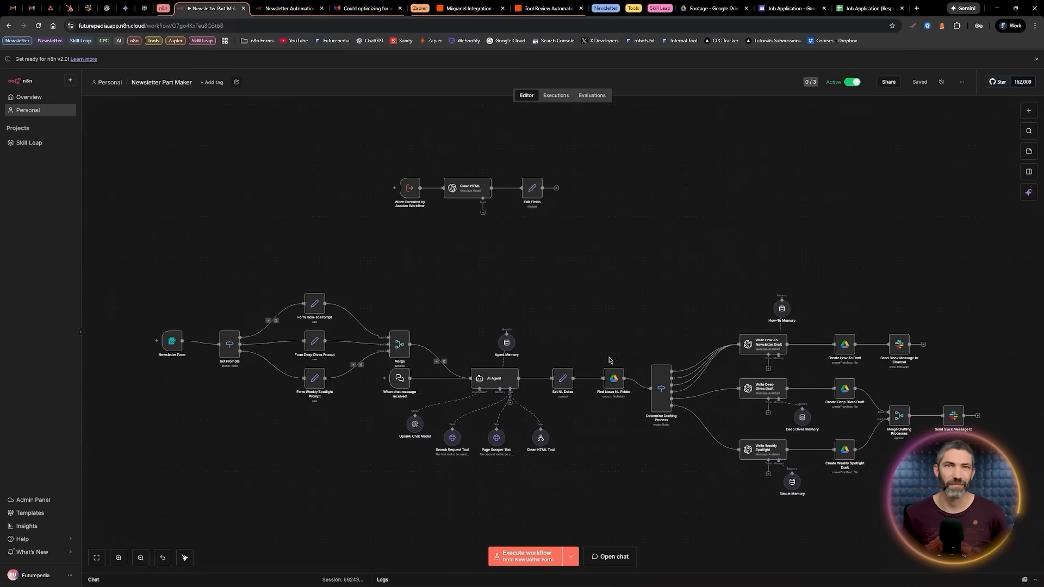
{"action": "mouse_move", "coordinate": [985, 345]}
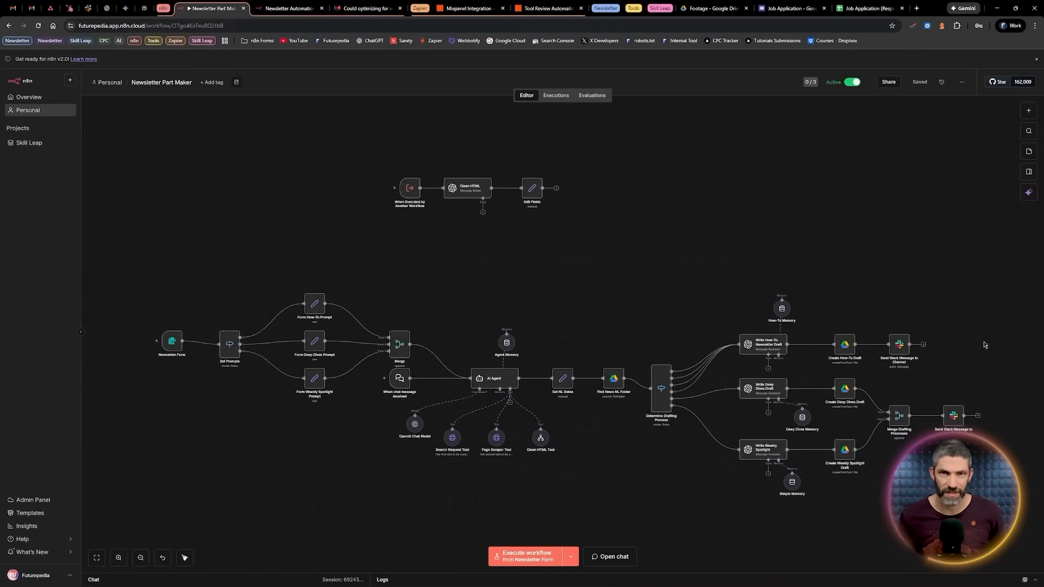
{"action": "left_click", "coordinate": [28, 96]}
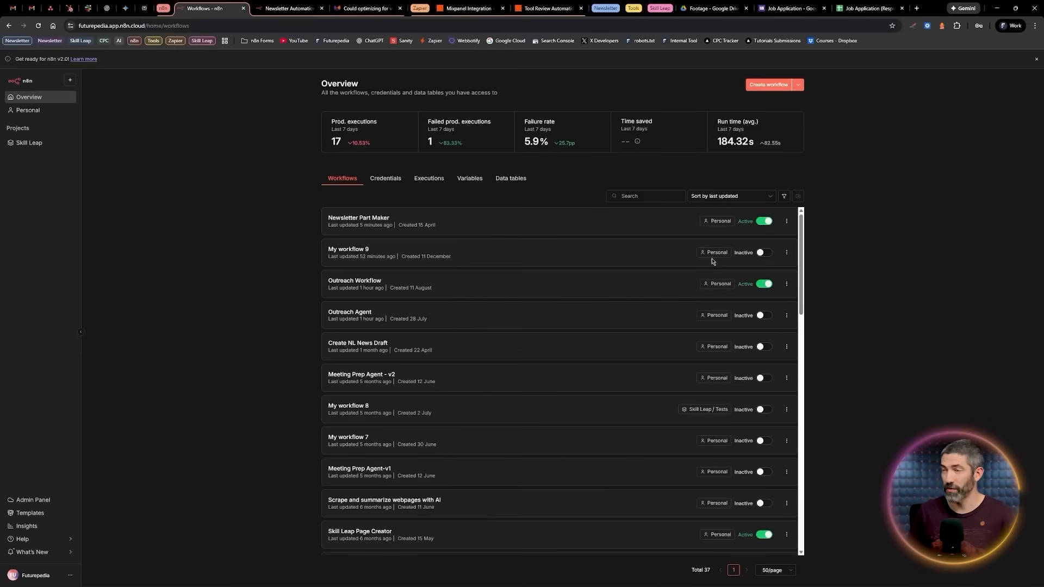
{"action": "scroll", "scroll_direction": "down", "scroll_amount": 3}
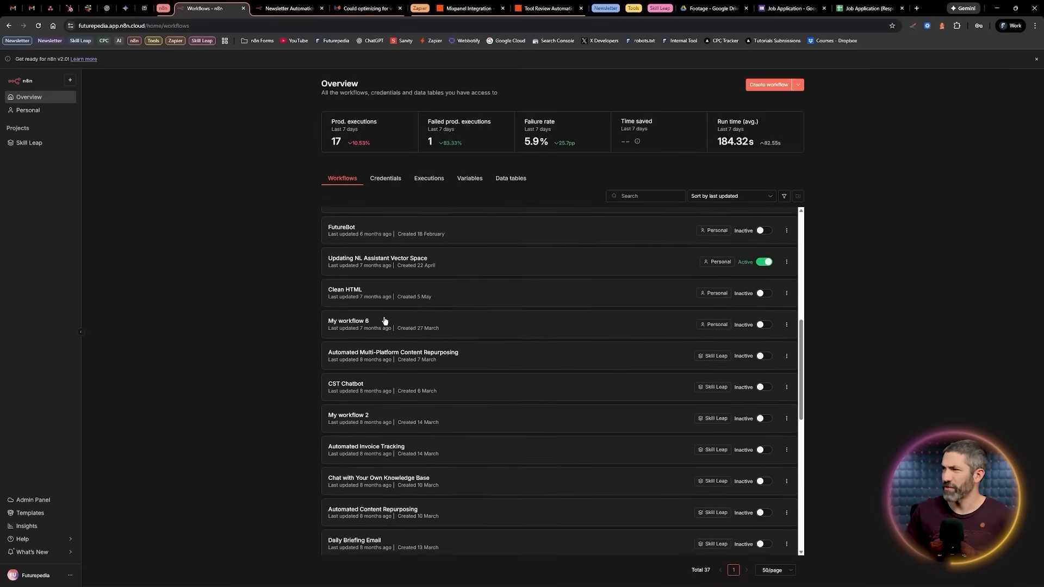
{"action": "scroll", "scroll_direction": "down", "scroll_amount": 3}
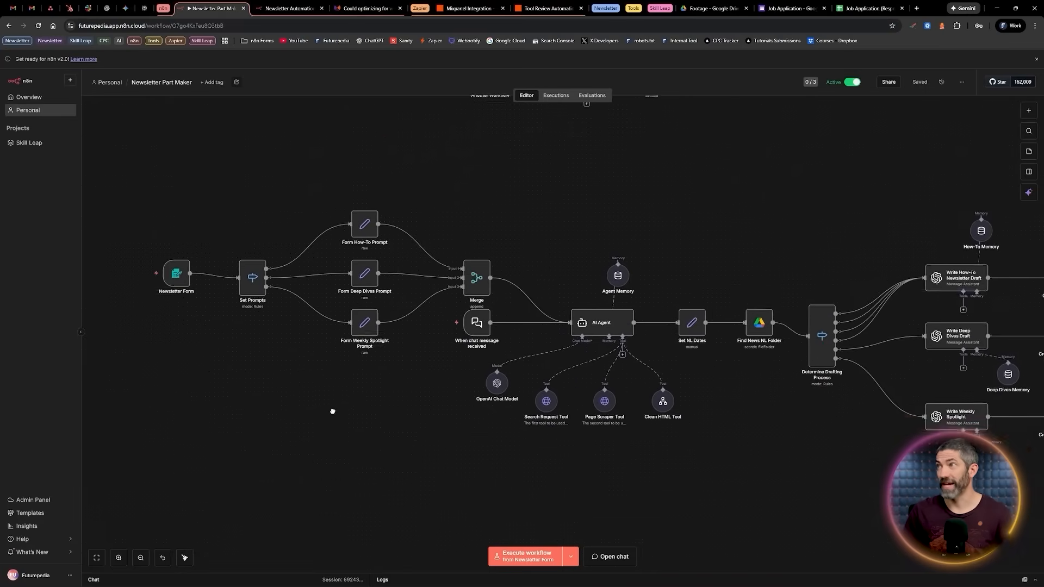
{"action": "left_click", "coordinate": [577, 7]}
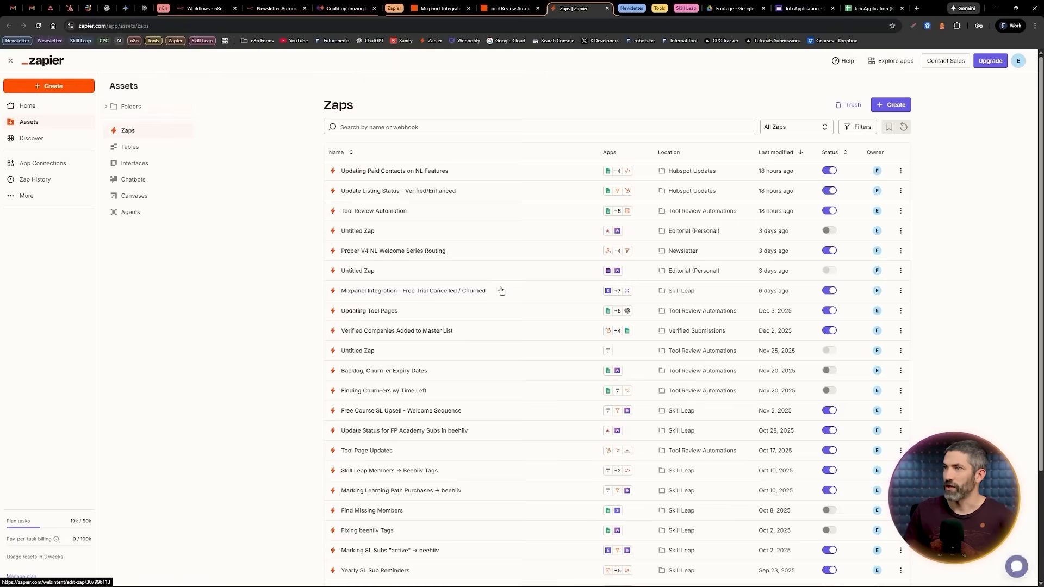
Step: Scroll down the Zaps list to the older Zaps from 2024 and early 2025
{"action": "scroll", "scroll_direction": "down", "scroll_amount": 3}
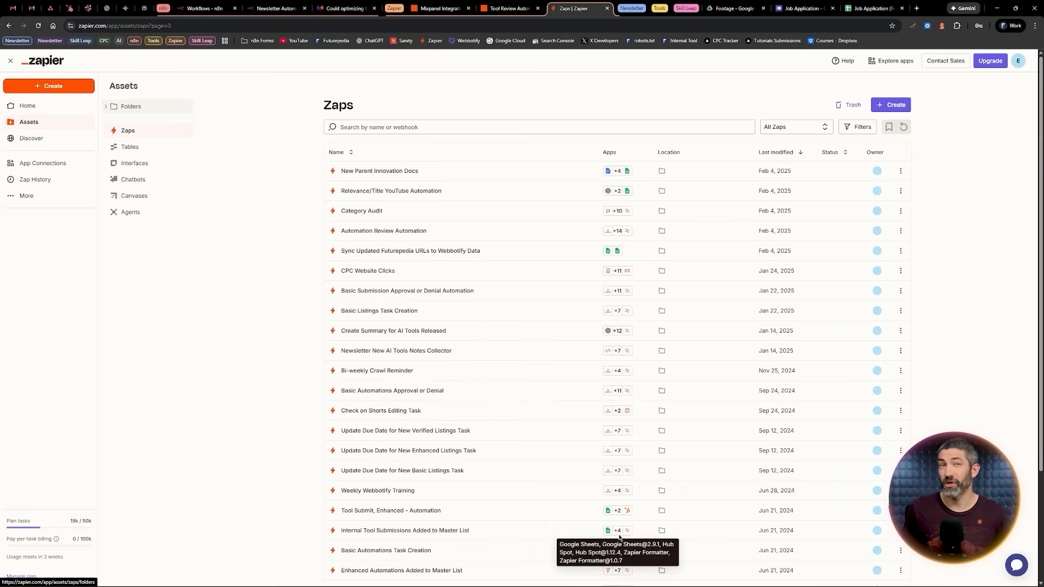
{"action": "scroll", "scroll_direction": "down", "scroll_amount": 3}
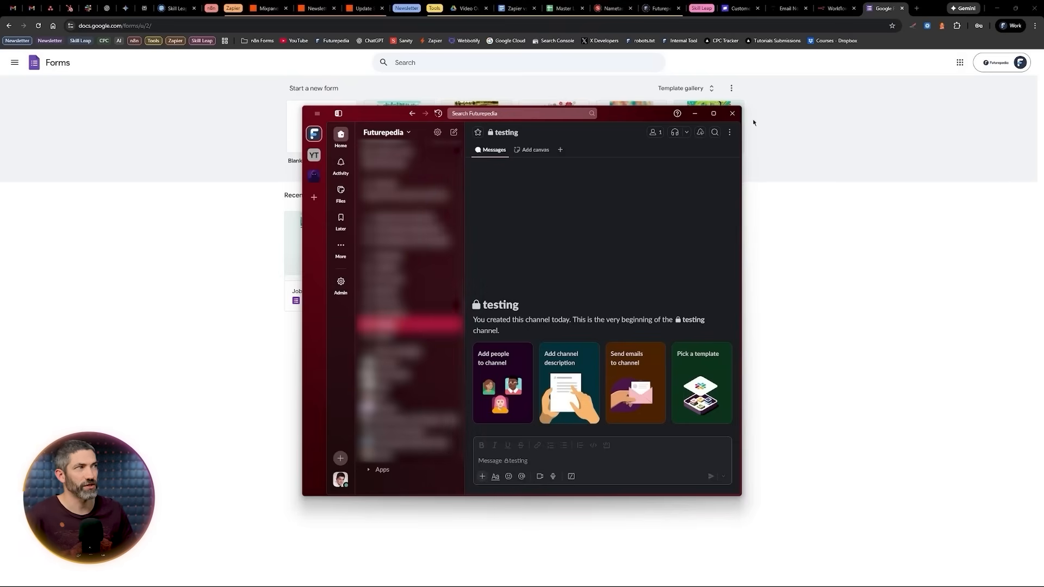
Step: Return to Zapier and bring up the + Create menu of new items
{"action": "left_click", "coordinate": [731, 113]}
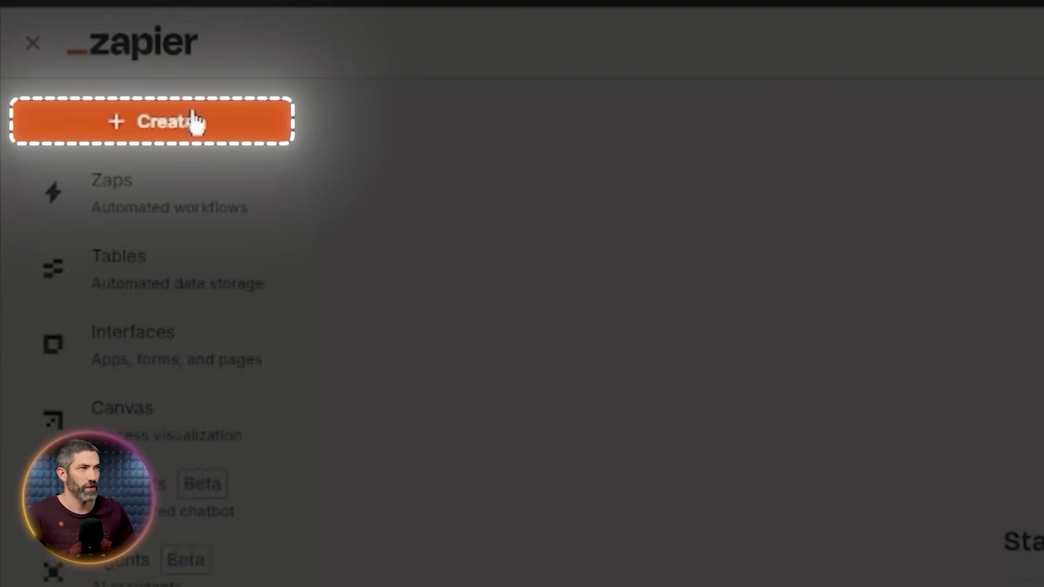
Step: Create a Zap triggered by Google Forms New Form Response, load a sample, and add a step
{"action": "left_click", "coordinate": [163, 123]}
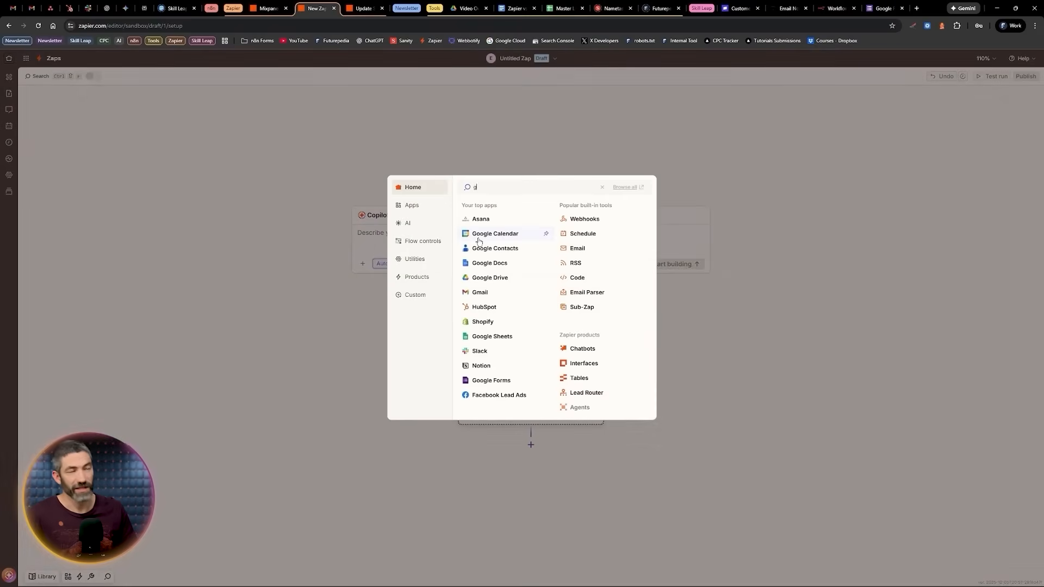
{"action": "left_click", "coordinate": [490, 380]}
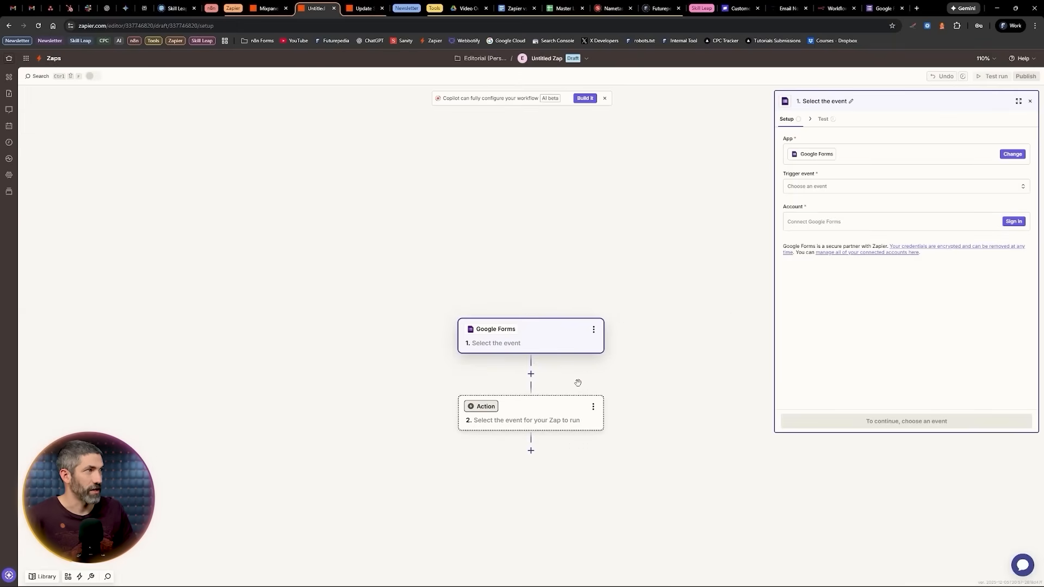
{"action": "left_click", "coordinate": [1013, 221]}
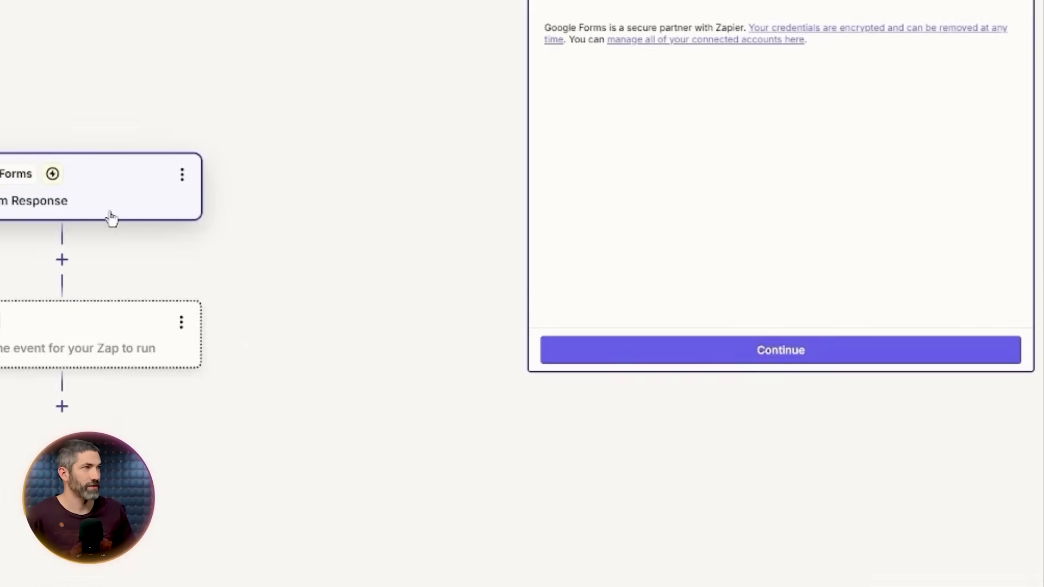
{"action": "left_click", "coordinate": [780, 349]}
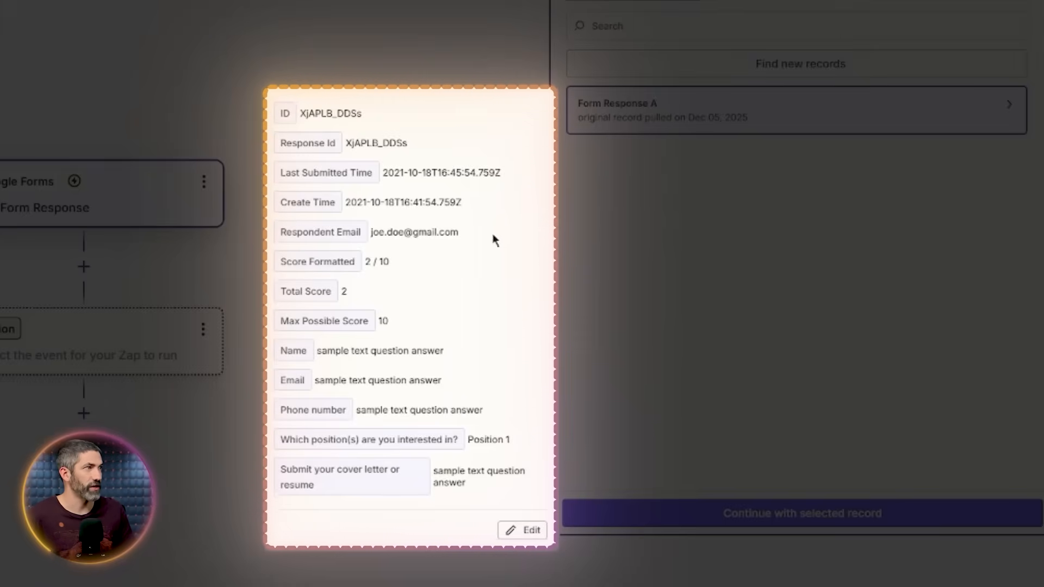
{"action": "mouse_move", "coordinate": [385, 142]}
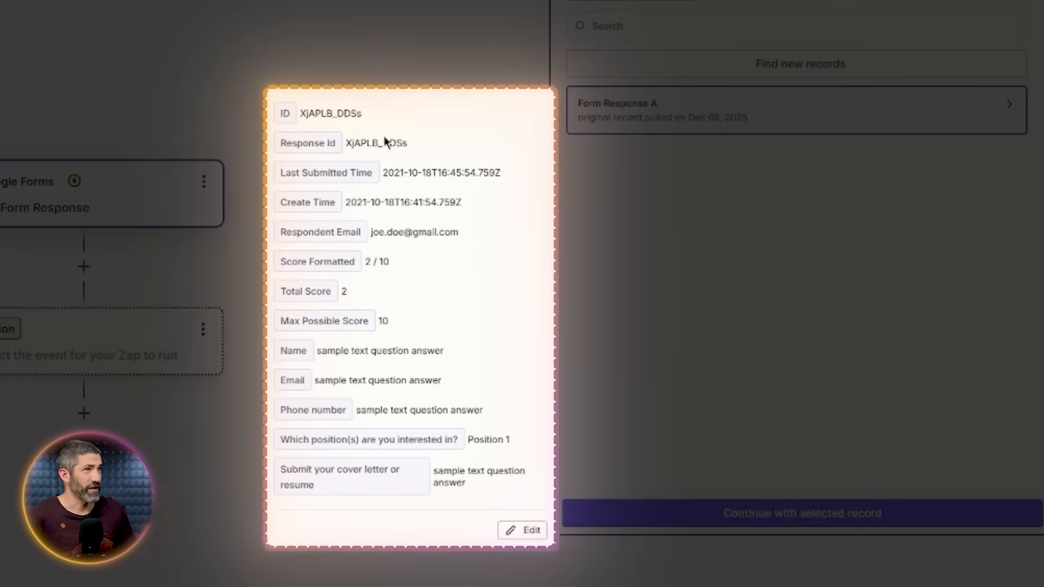
{"action": "mouse_move", "coordinate": [295, 174]}
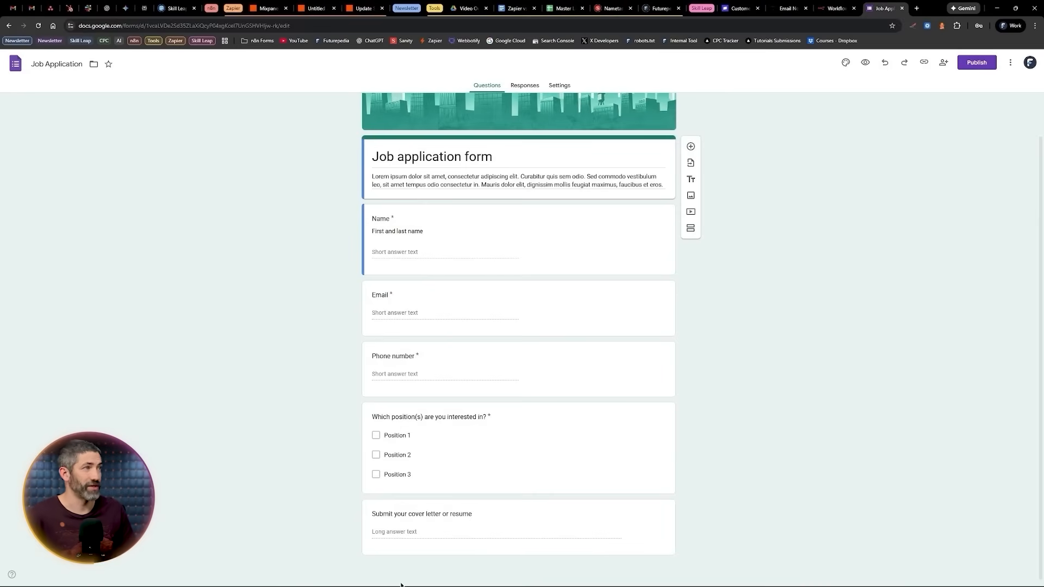
{"action": "left_click", "coordinate": [314, 7]}
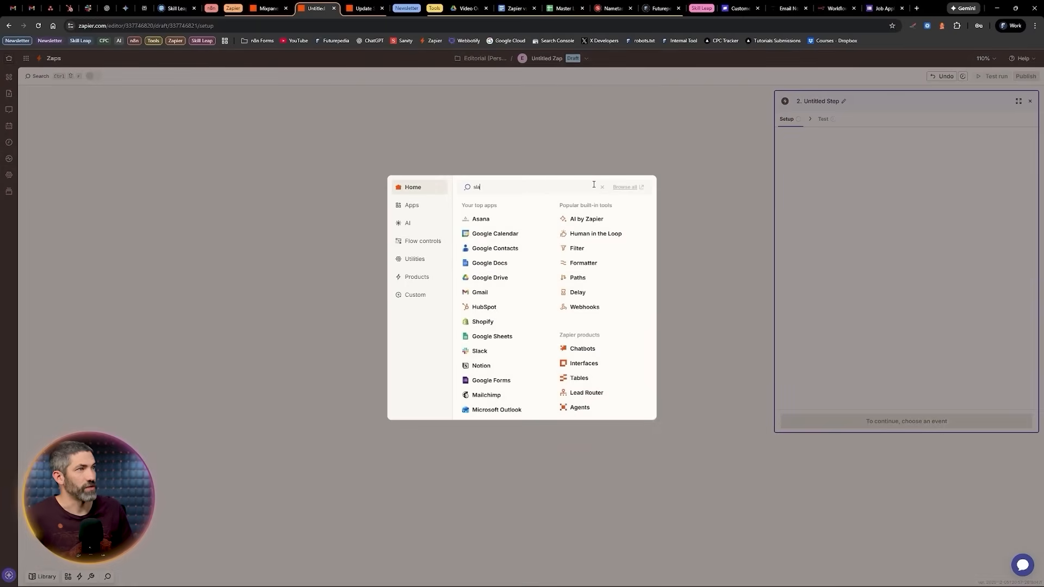
Step: Set step two to Slack Send Channel Message, connecting the Futurepedia Slack workspace account
{"action": "left_click", "coordinate": [479, 351]}
{"action": "type", "text": "se"}
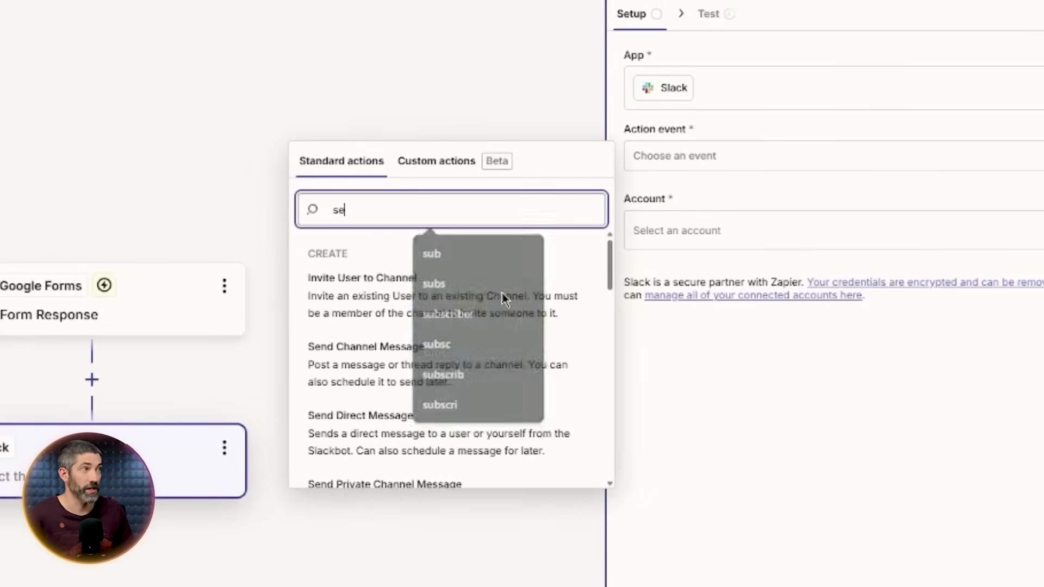
{"action": "left_click", "coordinate": [365, 347]}
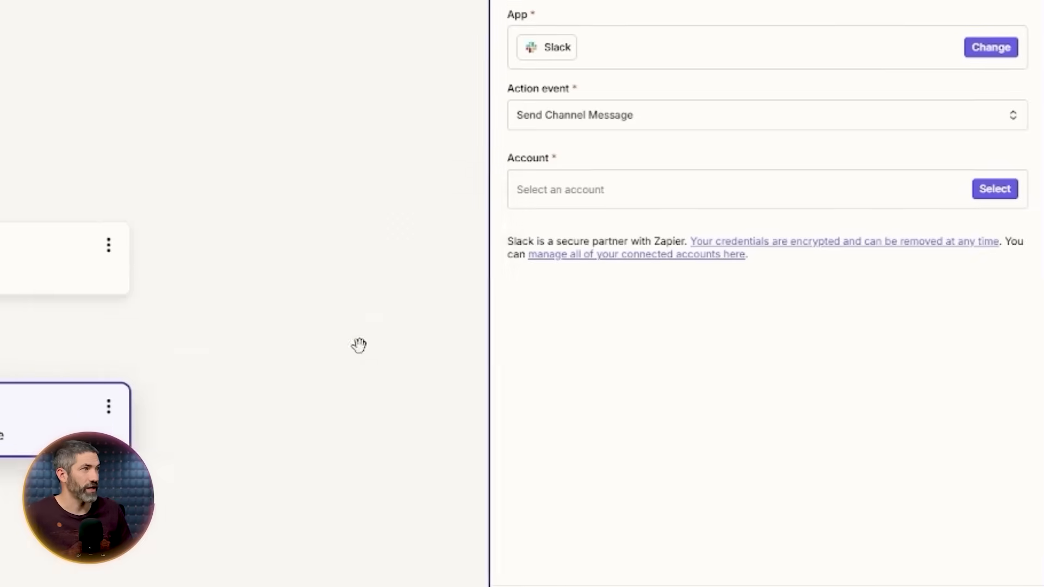
{"action": "left_click", "coordinate": [989, 189]}
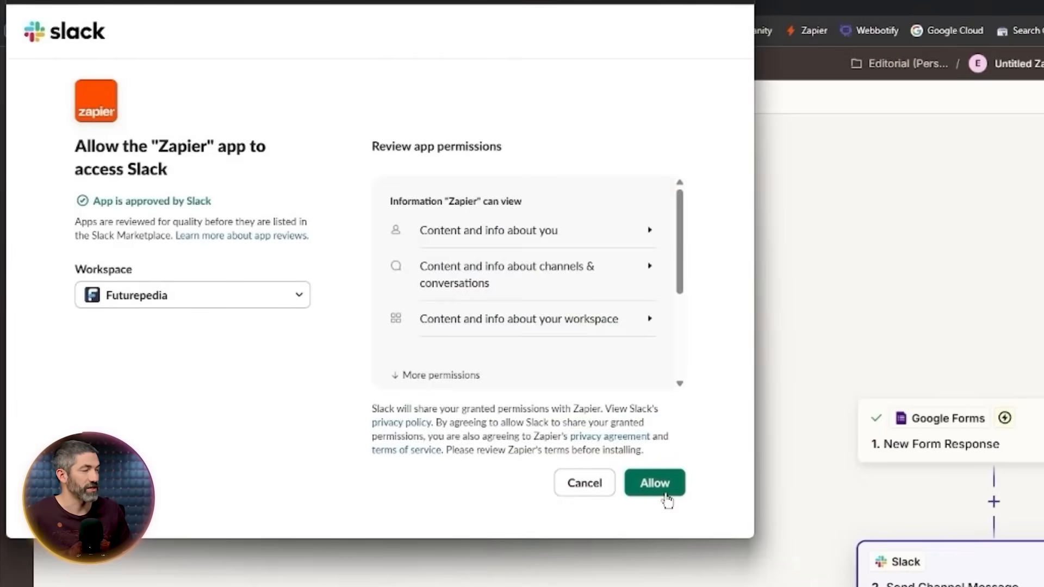
{"action": "left_click", "coordinate": [654, 483]}
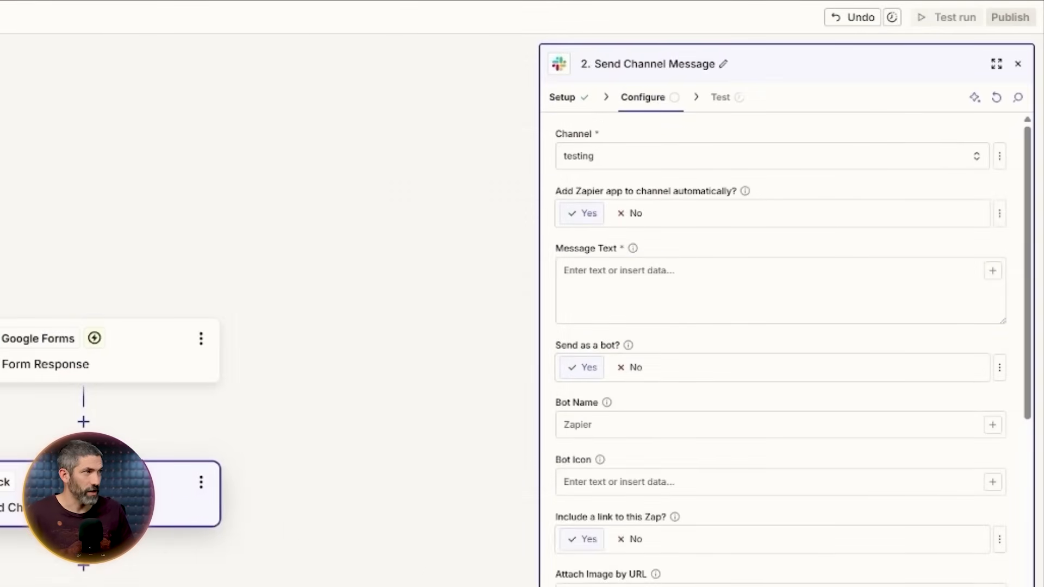
Step: Write the Slack message text with the form's Name, Create Time and Email fields inserted
{"action": "type", "text": "New form submission from:"}
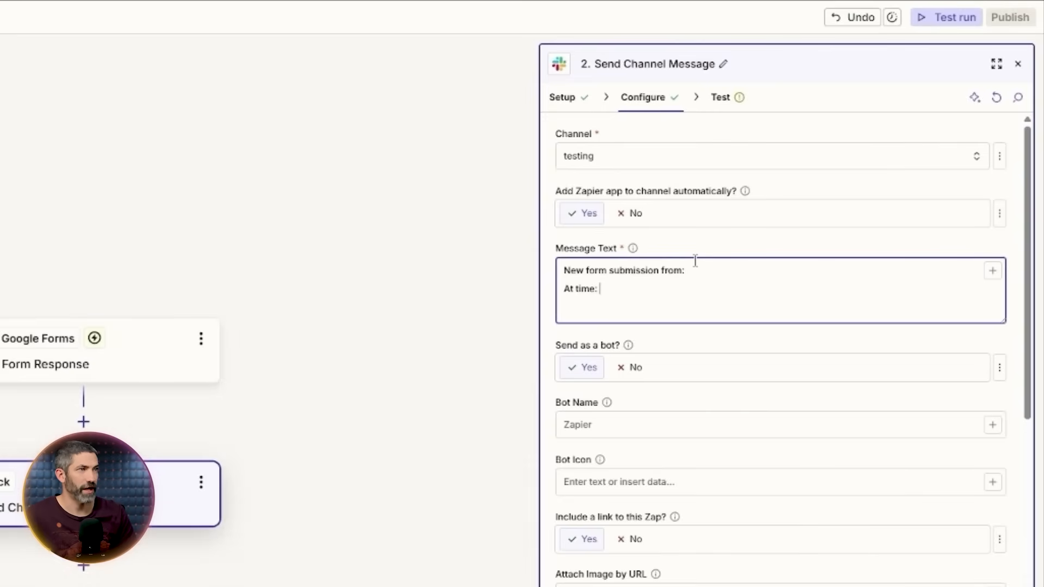
{"action": "type", "text": "Email address:"}
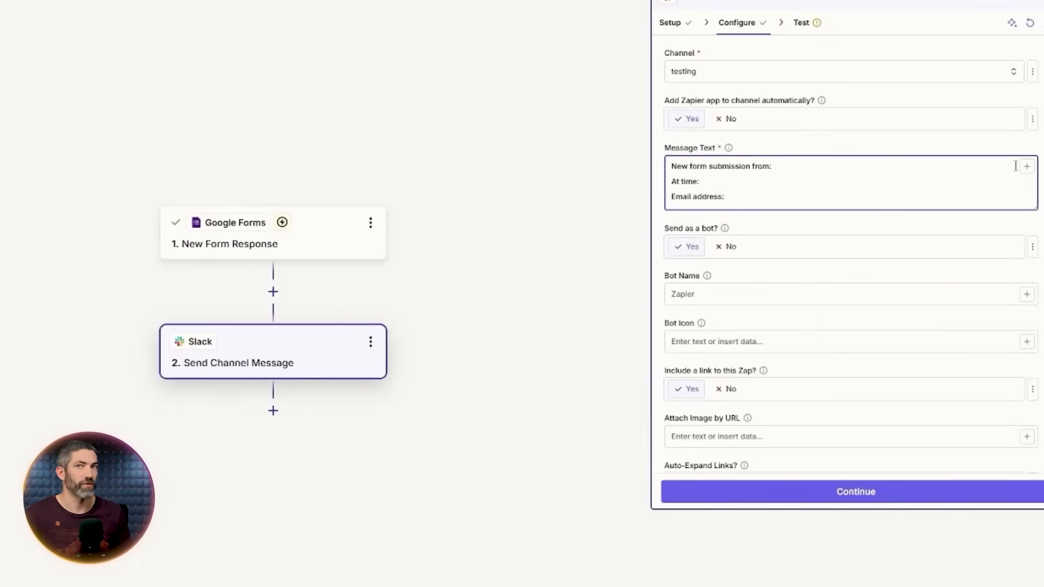
{"action": "left_click", "coordinate": [1029, 164]}
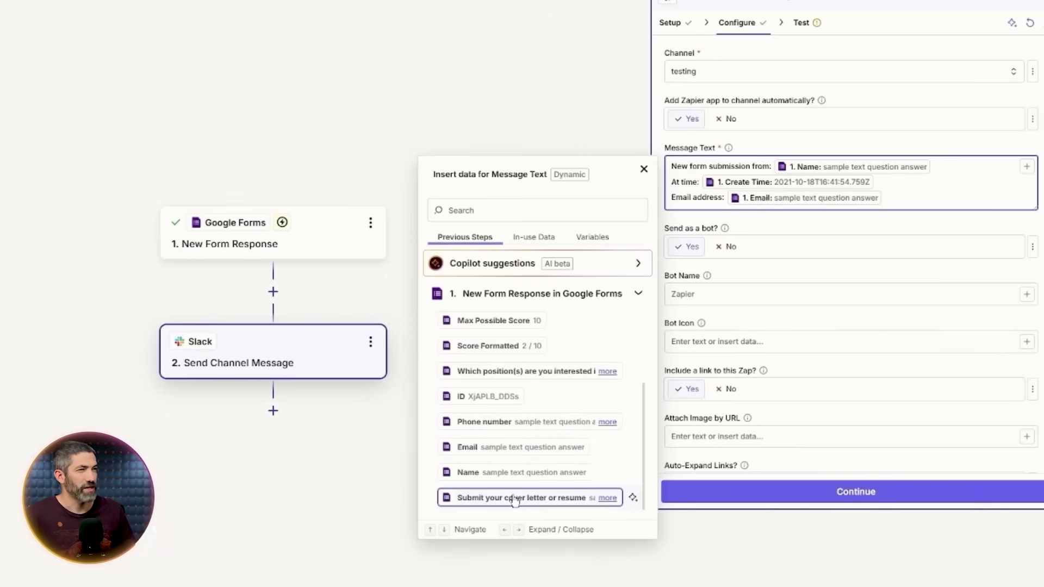
{"action": "left_click", "coordinate": [644, 169]}
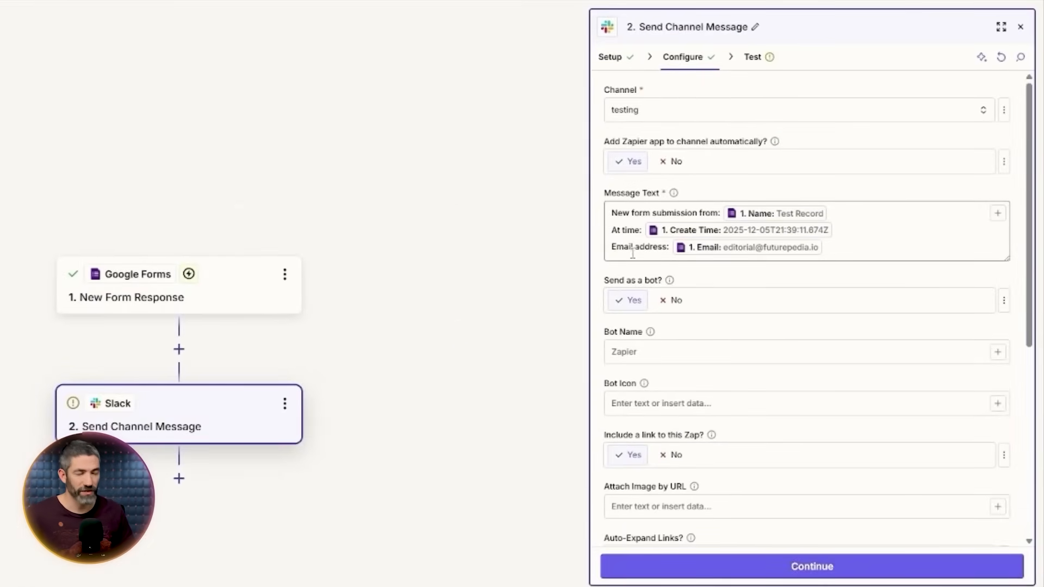
{"action": "scroll", "scroll_direction": "down", "scroll_amount": 3}
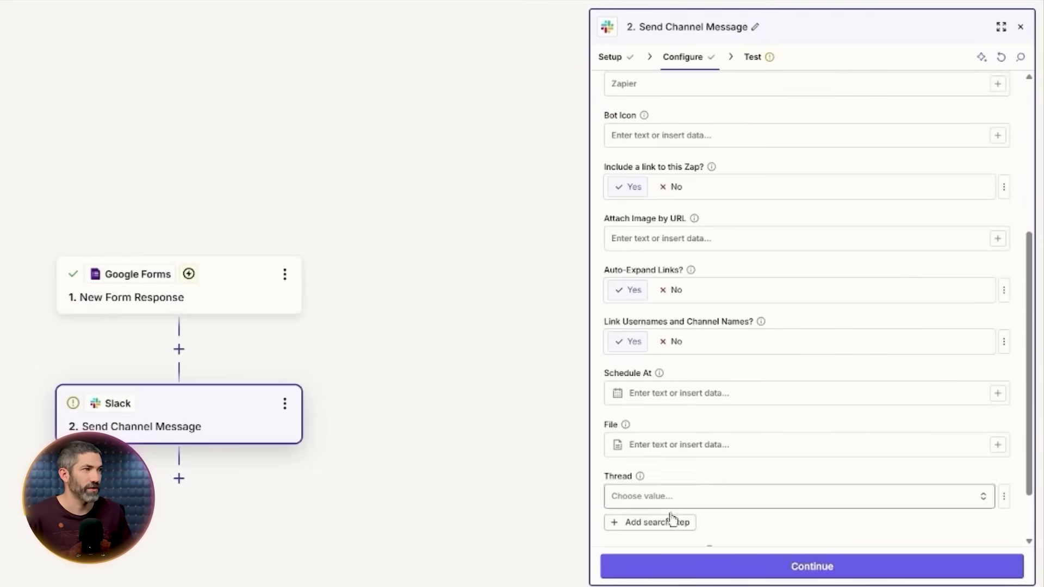
Step: Test the Slack step, review its Configure settings, and retest to post to the testing channel
{"action": "left_click", "coordinate": [811, 567]}
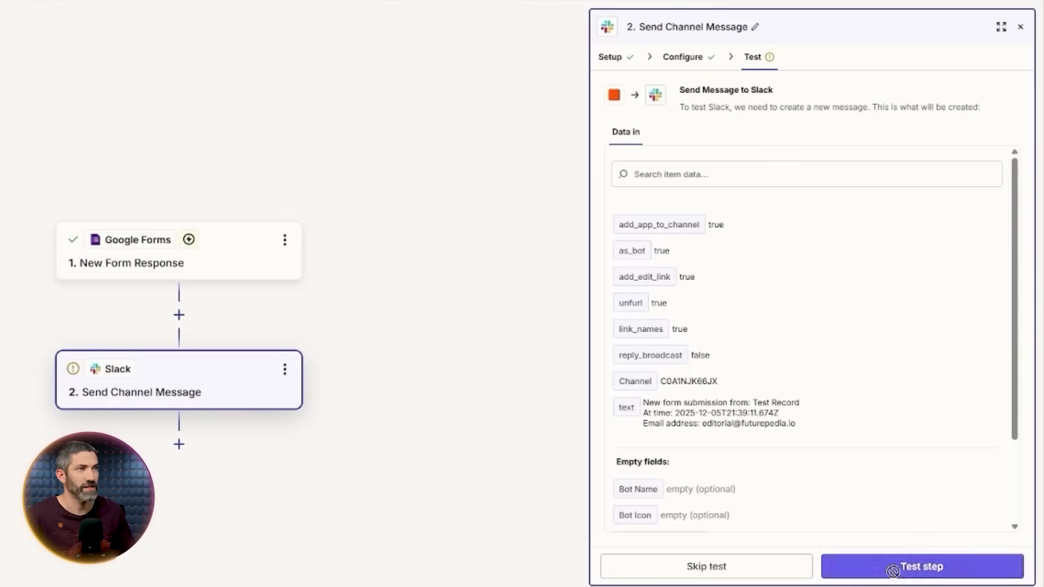
{"action": "left_click", "coordinate": [928, 567]}
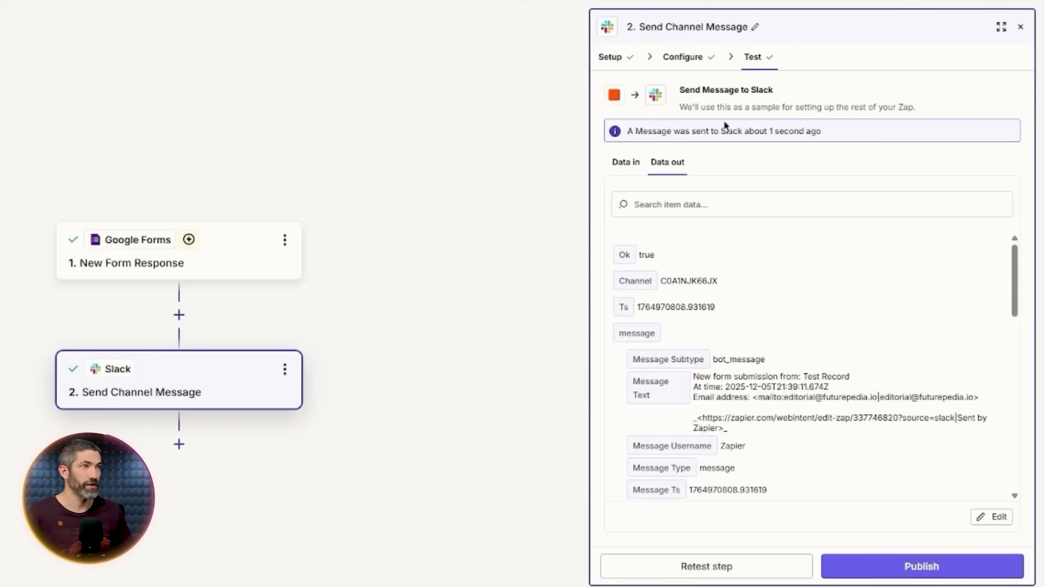
{"action": "left_click", "coordinate": [683, 57]}
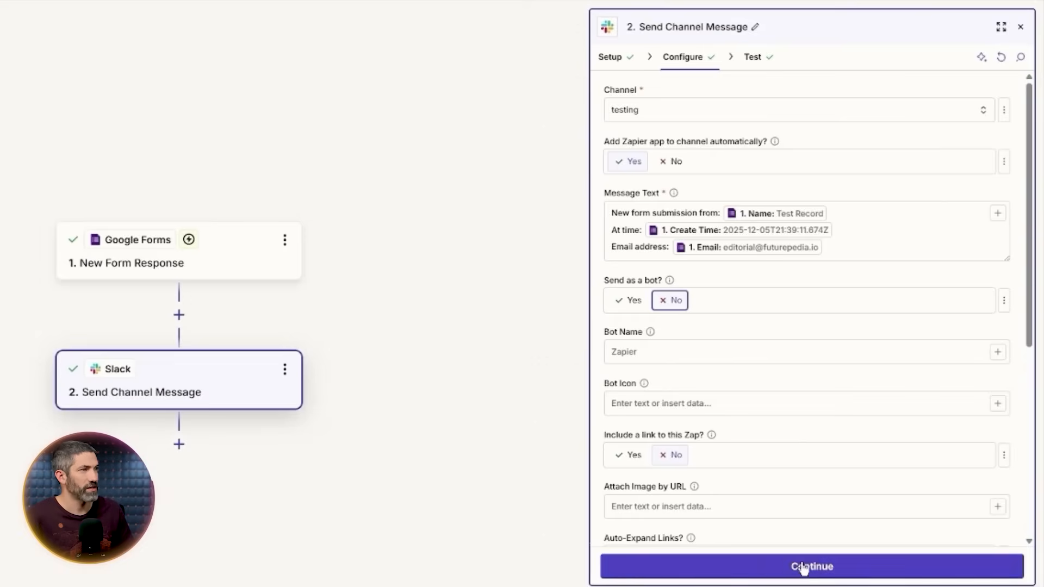
{"action": "left_click", "coordinate": [812, 566]}
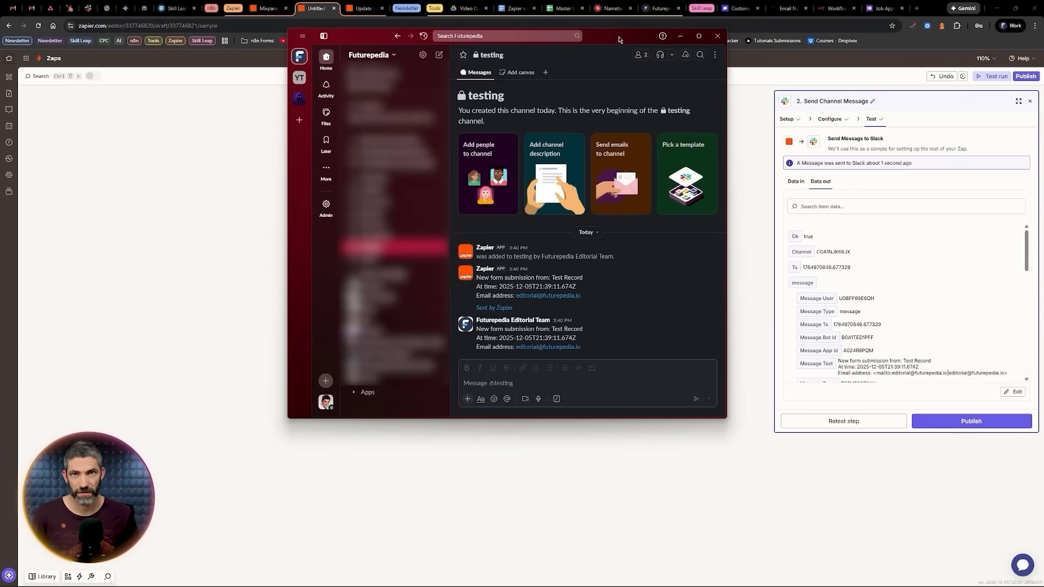
Step: Switch to n8n, add the workflow's first step, and search nodes for 'googl'
{"action": "left_click", "coordinate": [247, 8]}
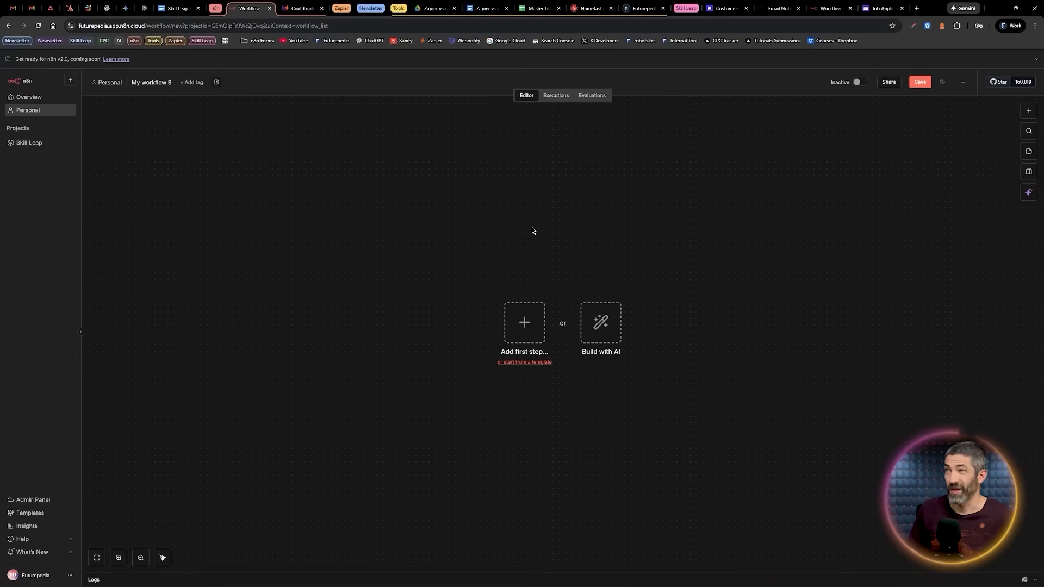
{"action": "left_click", "coordinate": [524, 322]}
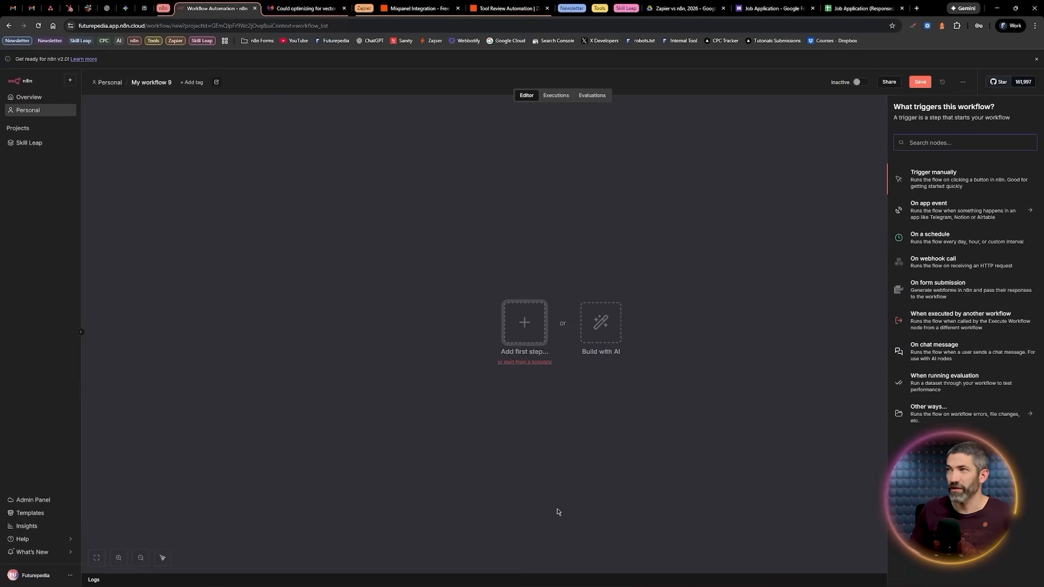
{"action": "type", "text": "googl"}
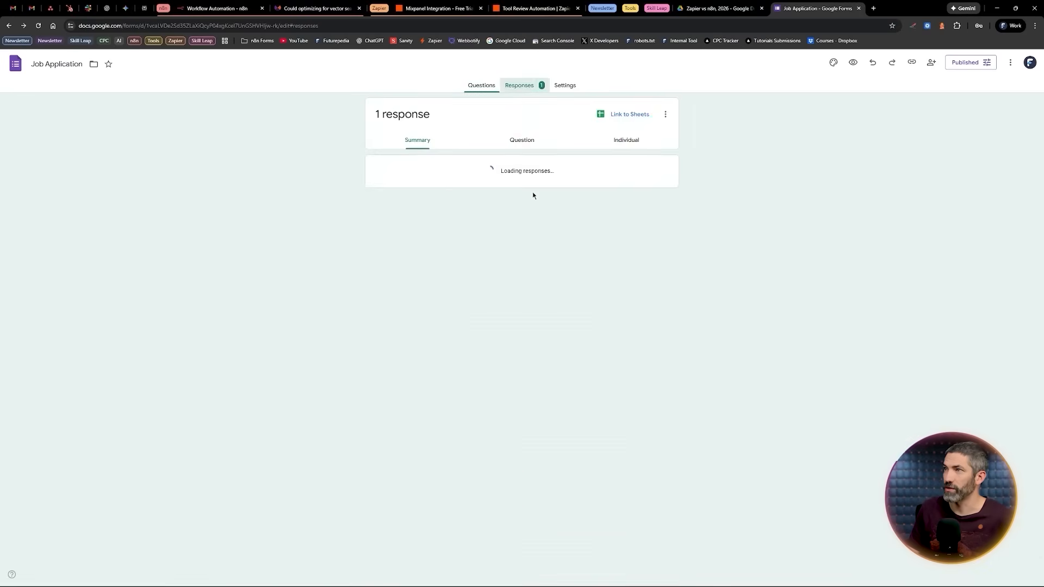
Step: Link Job Application responses to a newly created spreadsheet, then return to n8n
{"action": "left_click", "coordinate": [629, 114]}
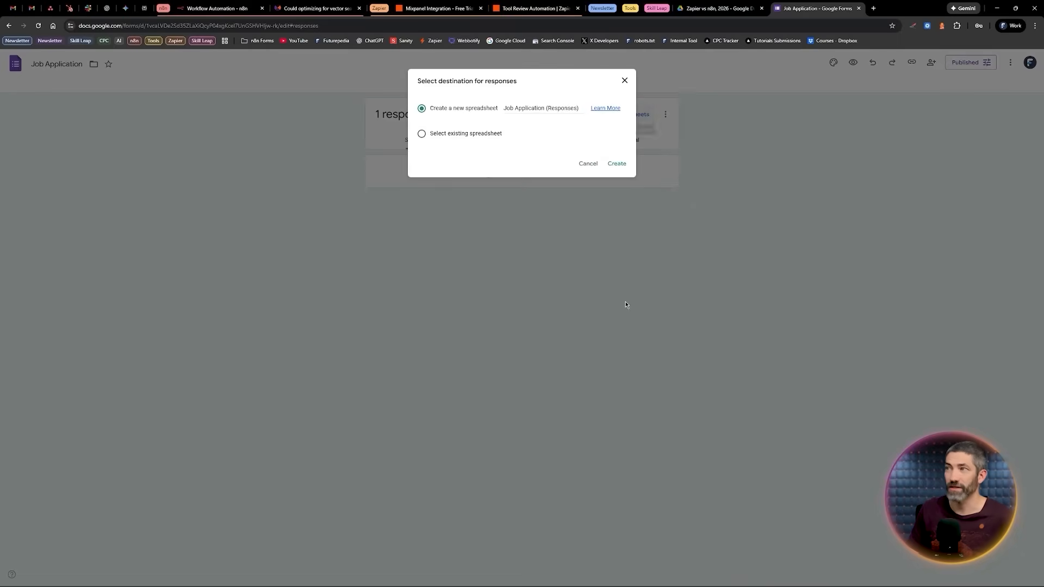
{"action": "left_click", "coordinate": [617, 164]}
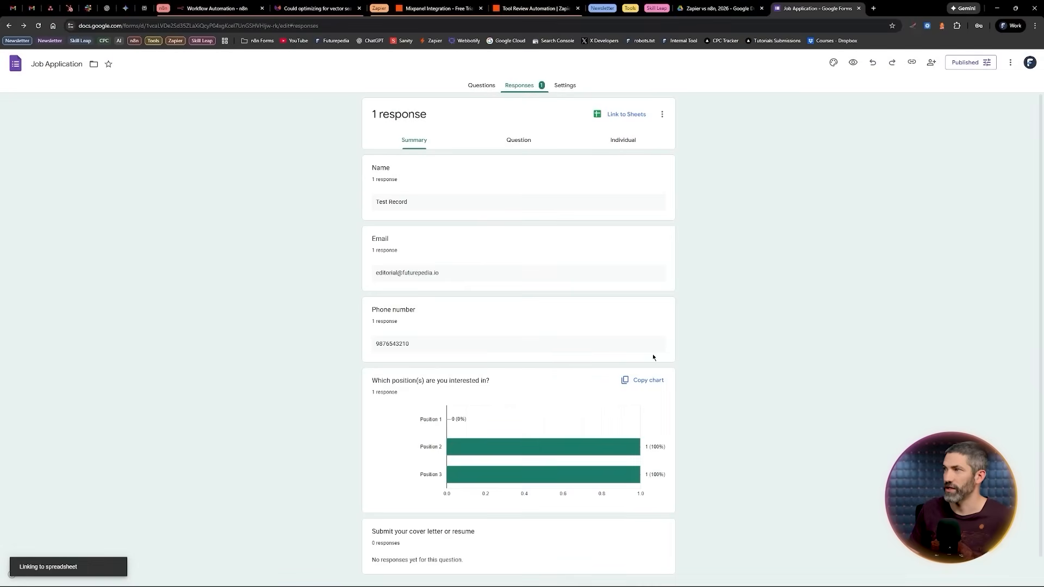
{"action": "left_click", "coordinate": [626, 114]}
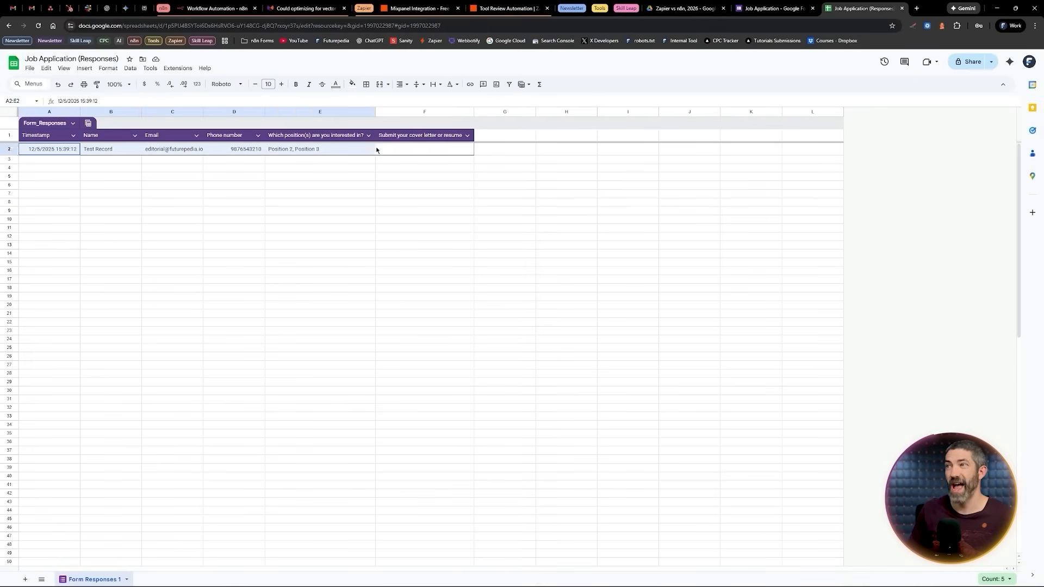
{"action": "left_click", "coordinate": [213, 9]}
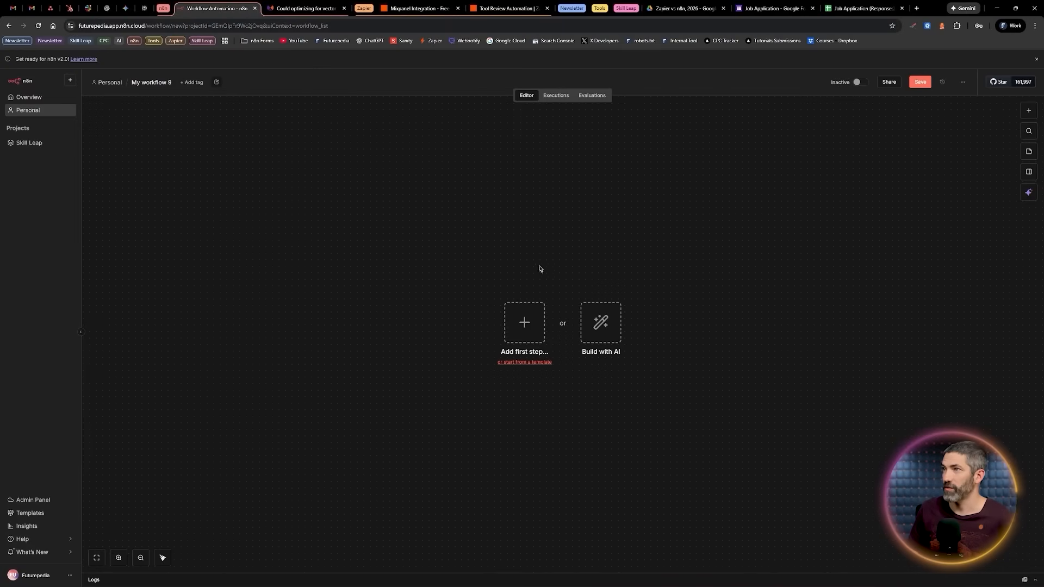
Step: Add a Google Sheets On row added trigger, then a Slack Send a message step
{"action": "left_click", "coordinate": [524, 323]}
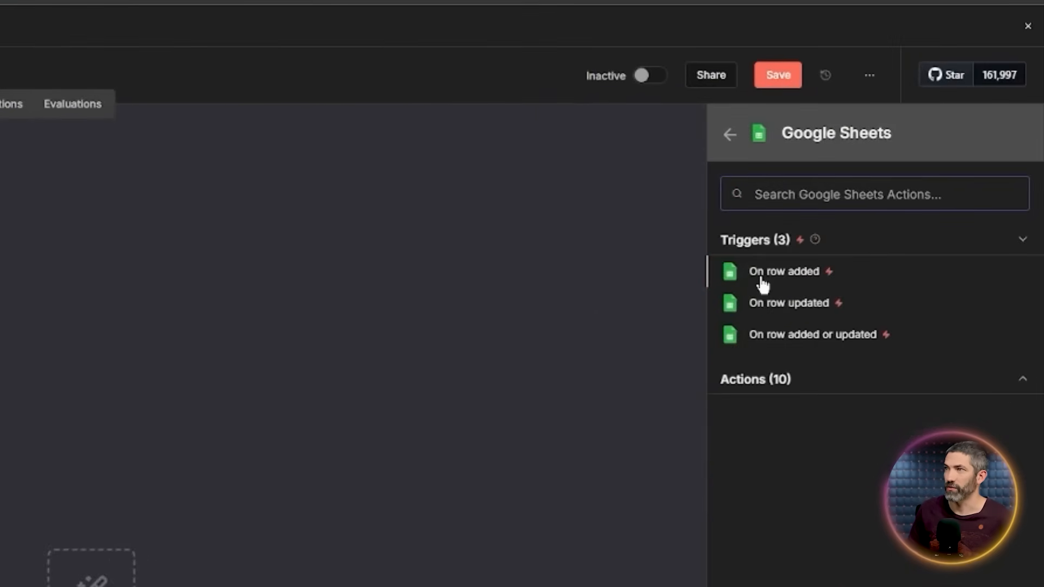
{"action": "left_click", "coordinate": [784, 272]}
{"action": "type", "text": "se"}
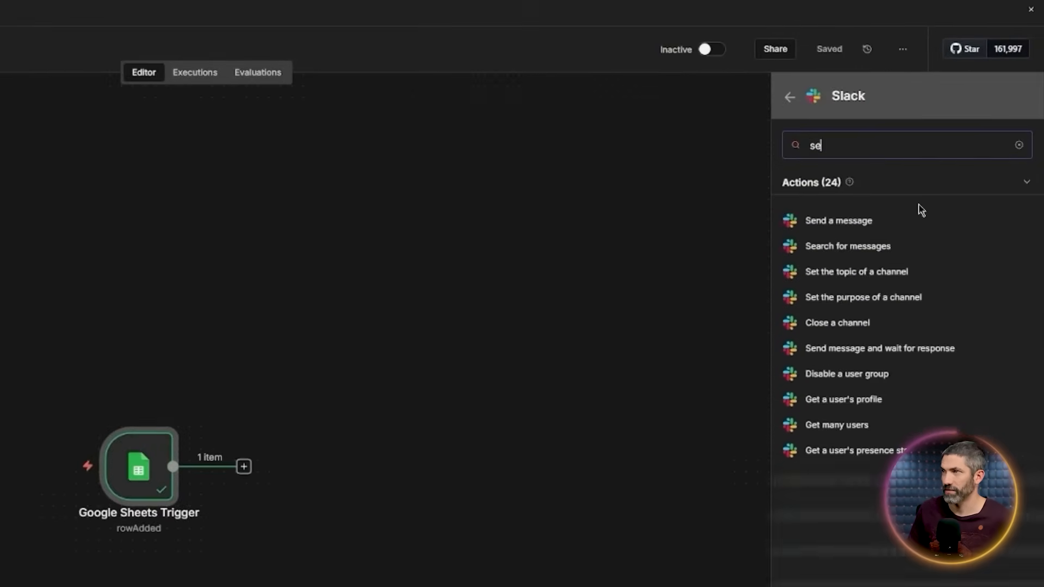
{"action": "left_click", "coordinate": [839, 220]}
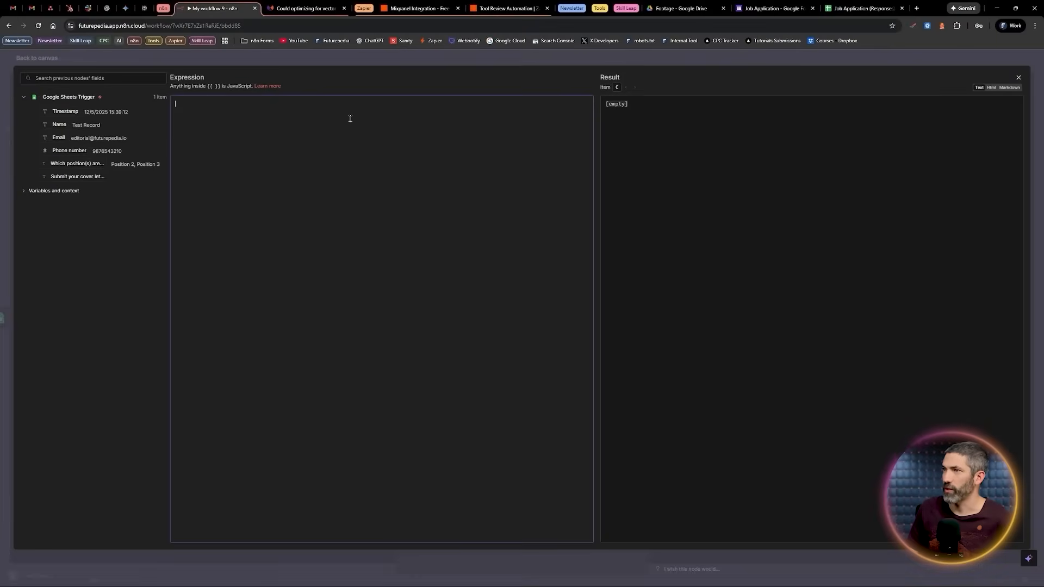
Step: Write 'New Application Submission from:' followed by the {{ $json.Name }} and {{ $json.email }} placeholders
{"action": "type", "text": "New Application Submission from:"}
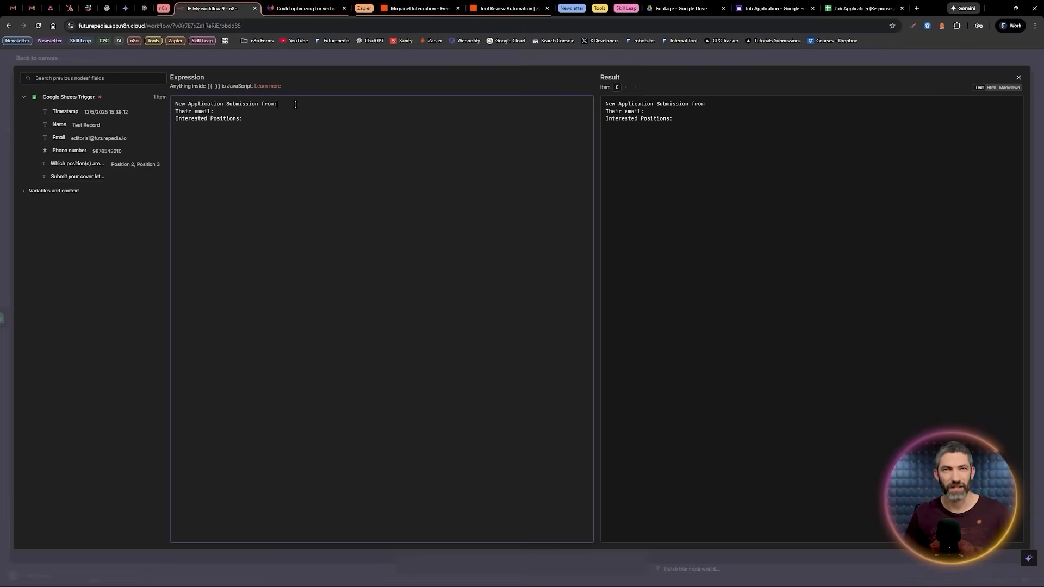
{"action": "type", "text": "{{ $json.Name }}"}
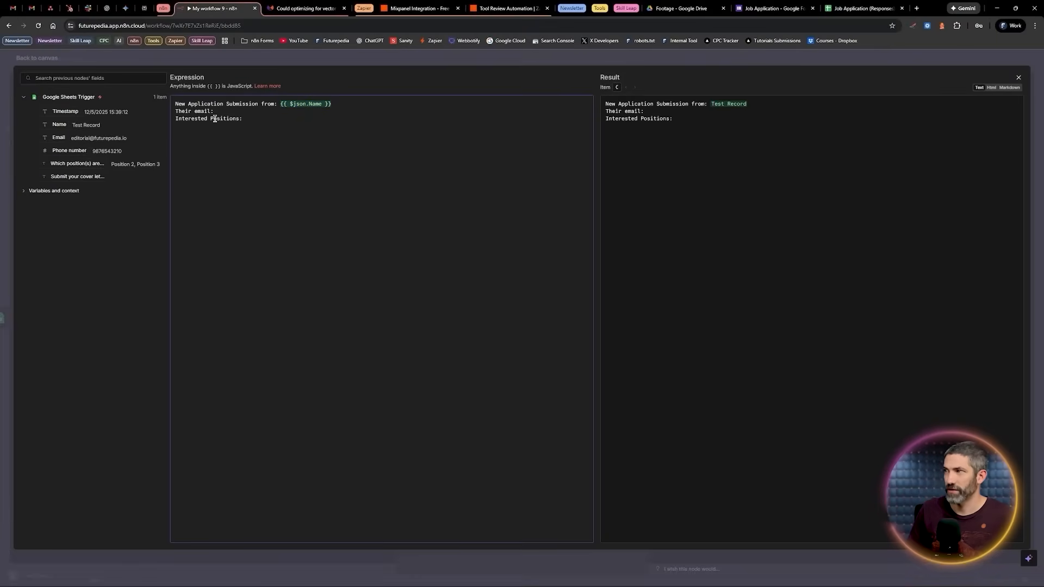
{"action": "type", "text": "{{ $json.email }}"}
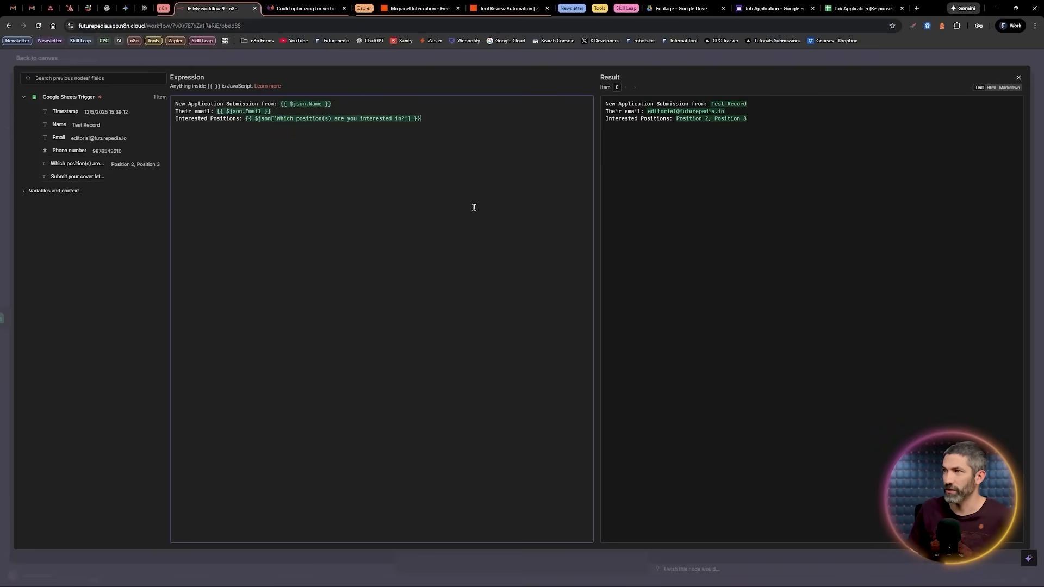
{"action": "mouse_move", "coordinate": [519, 71]}
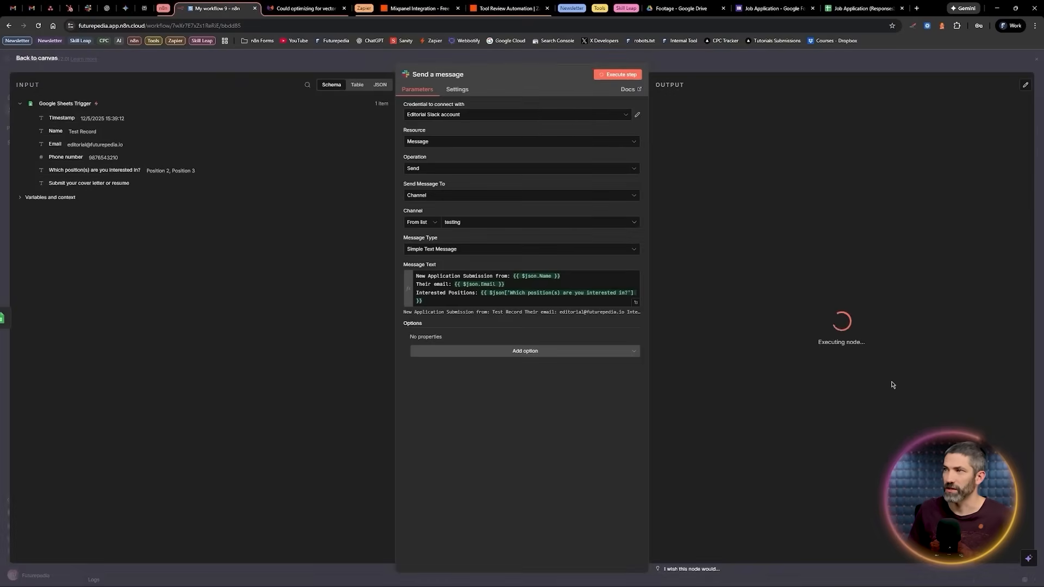
Step: Execute the Send a message Slack step
{"action": "left_click", "coordinate": [617, 74]}
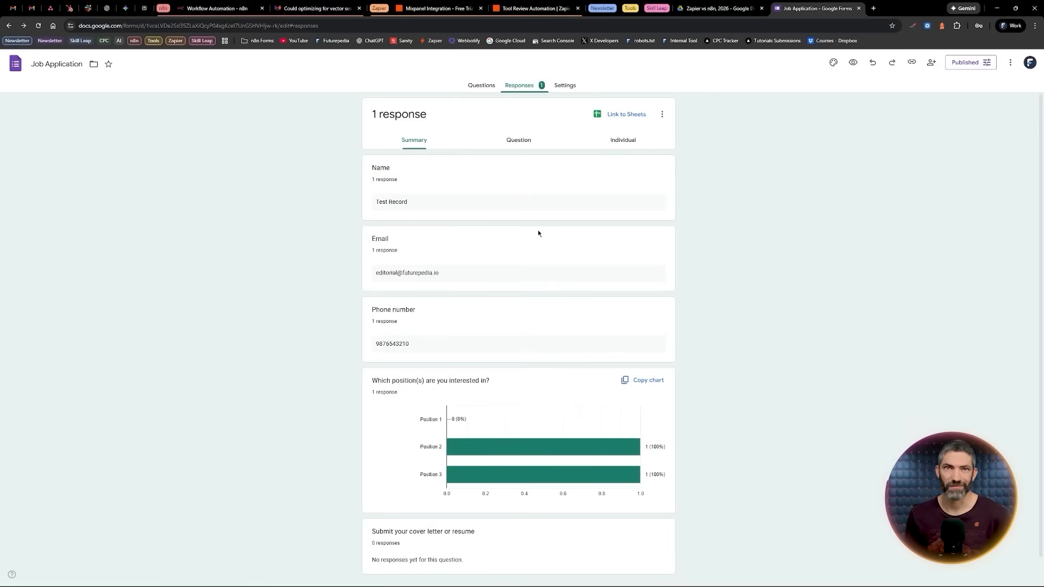
Step: View Google Forms' Link to Sheets destination choices, then return to n8n's message expression
{"action": "left_click", "coordinate": [626, 114]}
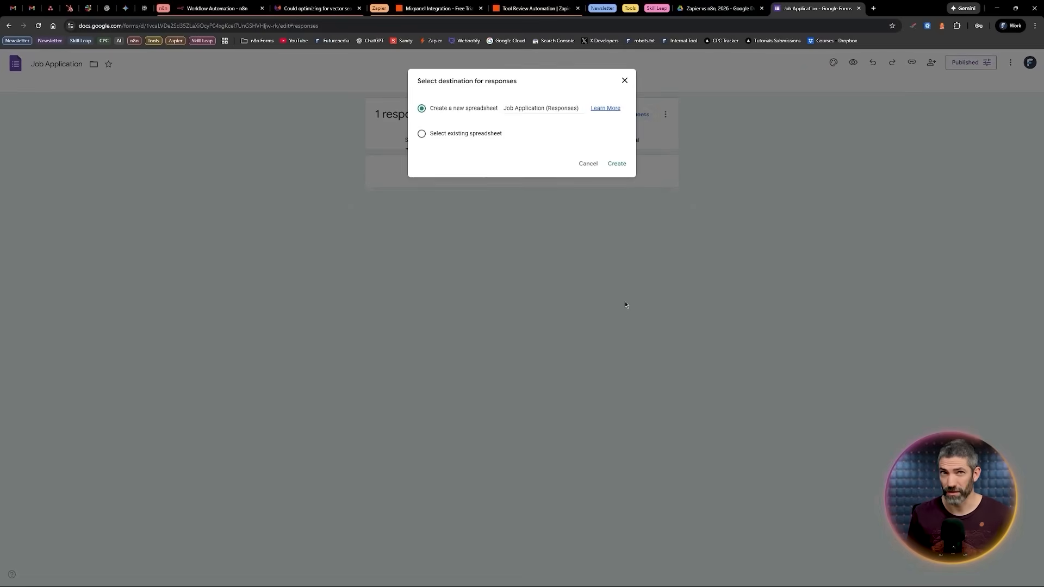
{"action": "left_click", "coordinate": [216, 9]}
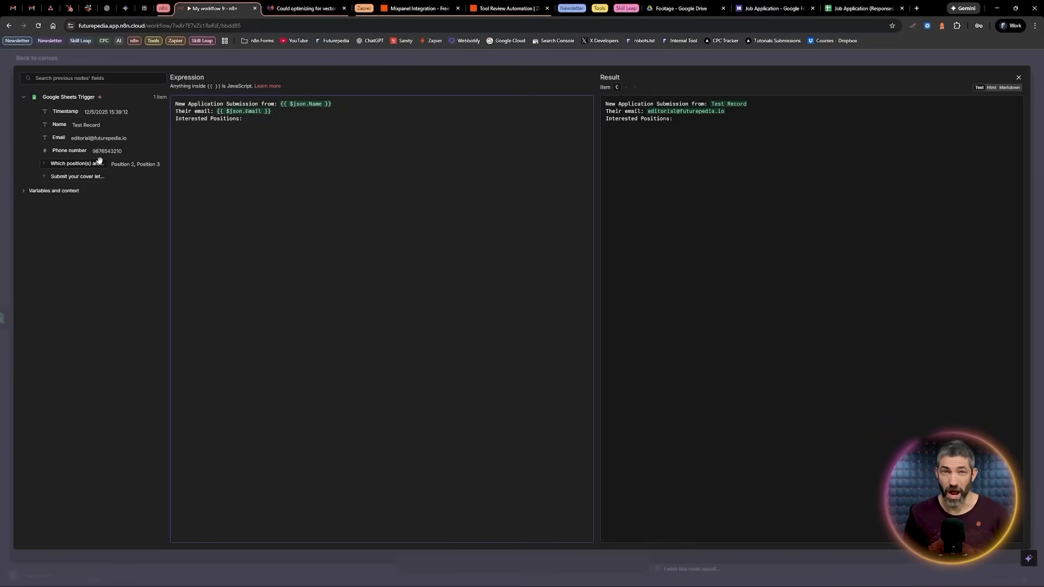
{"action": "type", "text": "{{ $json['Which position(s) are you interested in?'] }}"}
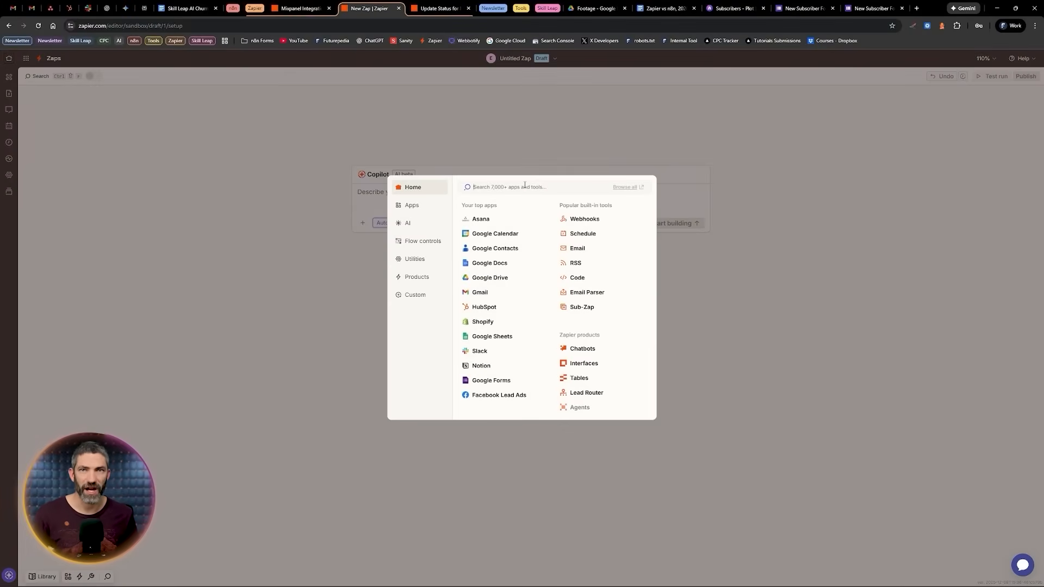
Step: Set Kajabi's new purchase event as the Zap trigger
{"action": "type", "text": "kajabi"}
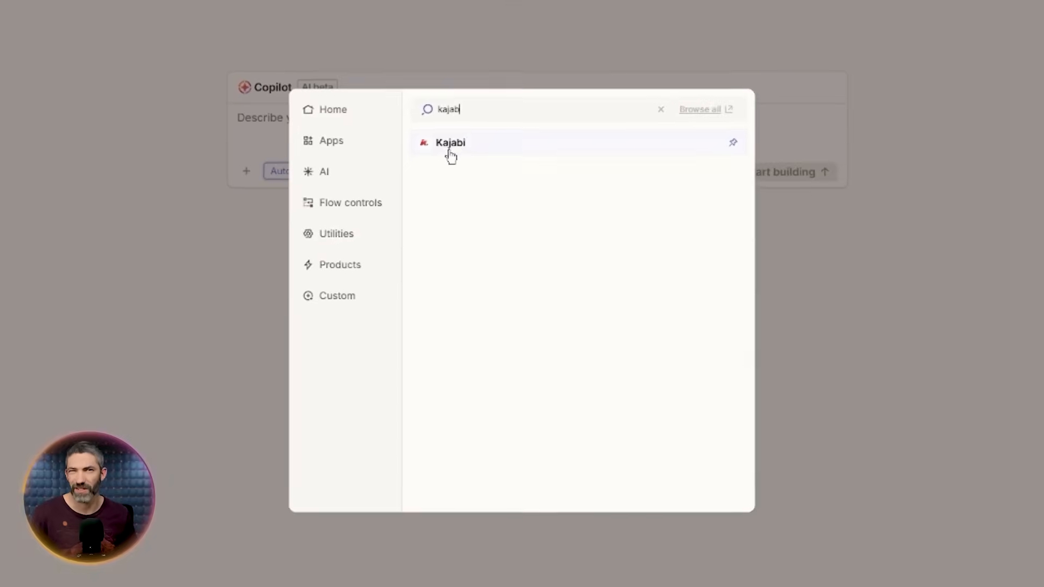
{"action": "left_click", "coordinate": [449, 143]}
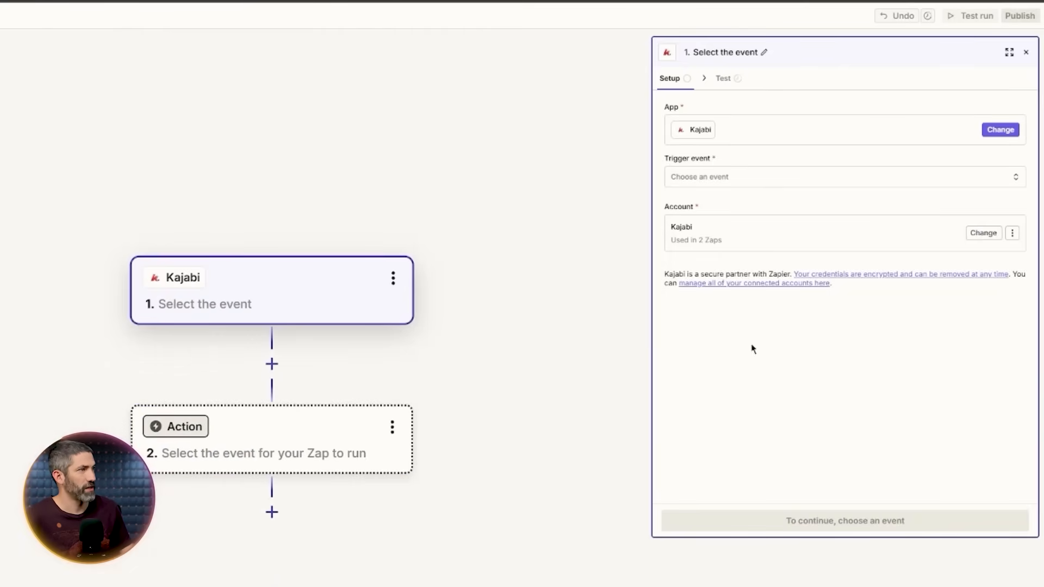
{"action": "left_click", "coordinate": [842, 176]}
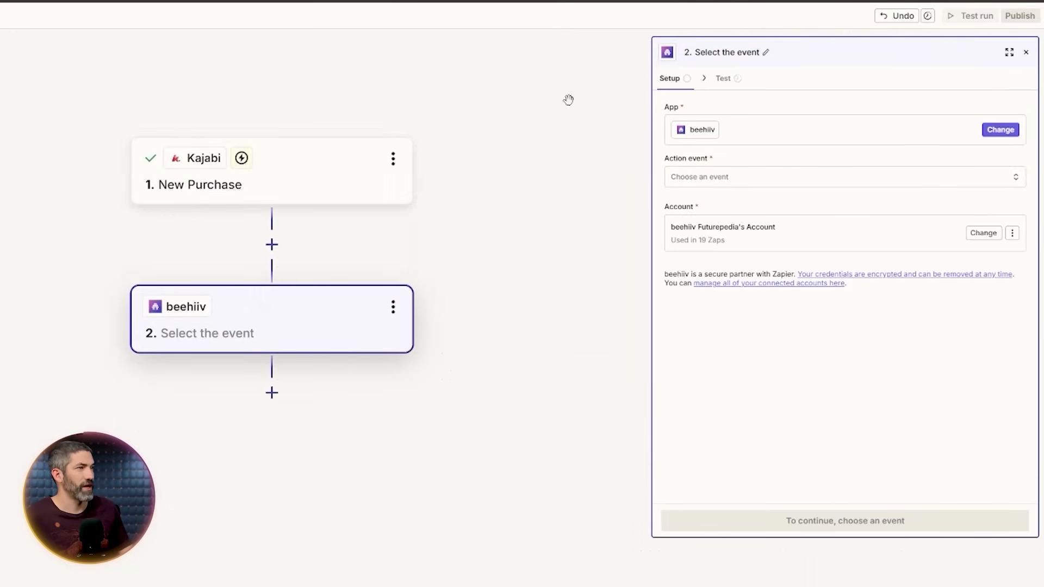
Step: Configure beehiiv View a Subscriber with the Futurepedia publication and Kajabi Member Email, then test it
{"action": "left_click", "coordinate": [845, 176]}
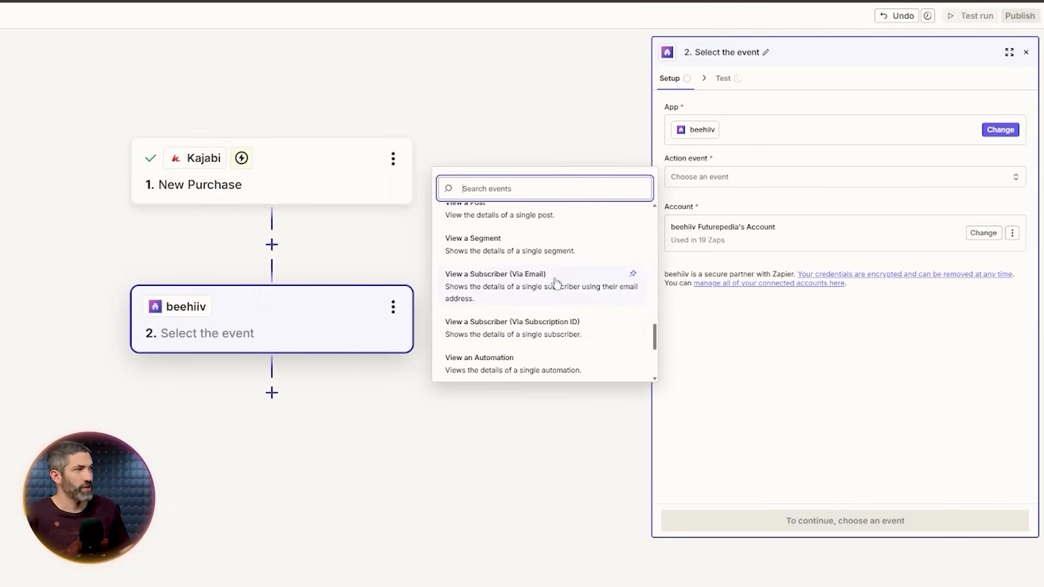
{"action": "left_click", "coordinate": [495, 274]}
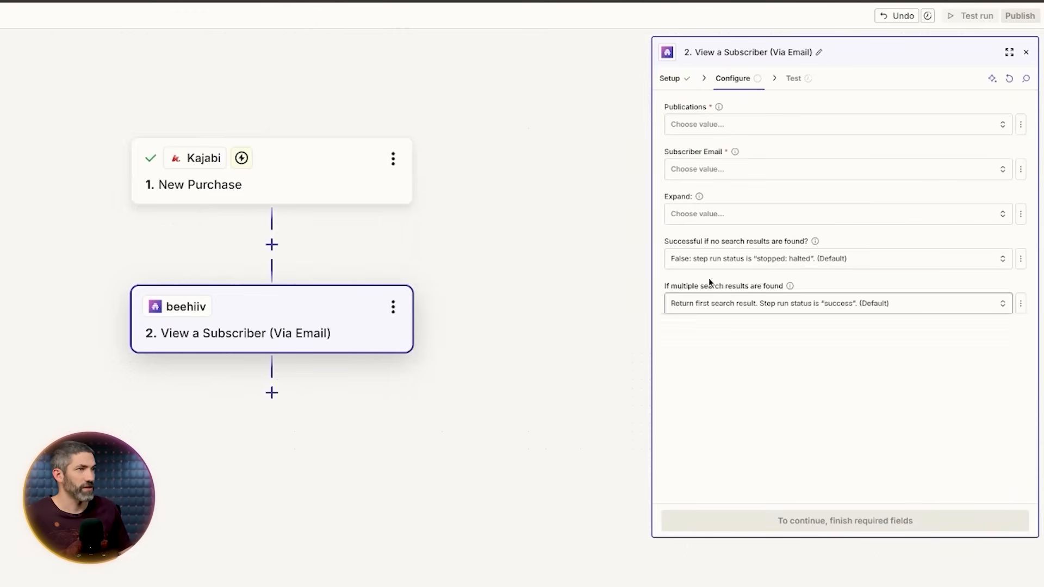
{"action": "left_click", "coordinate": [835, 124]}
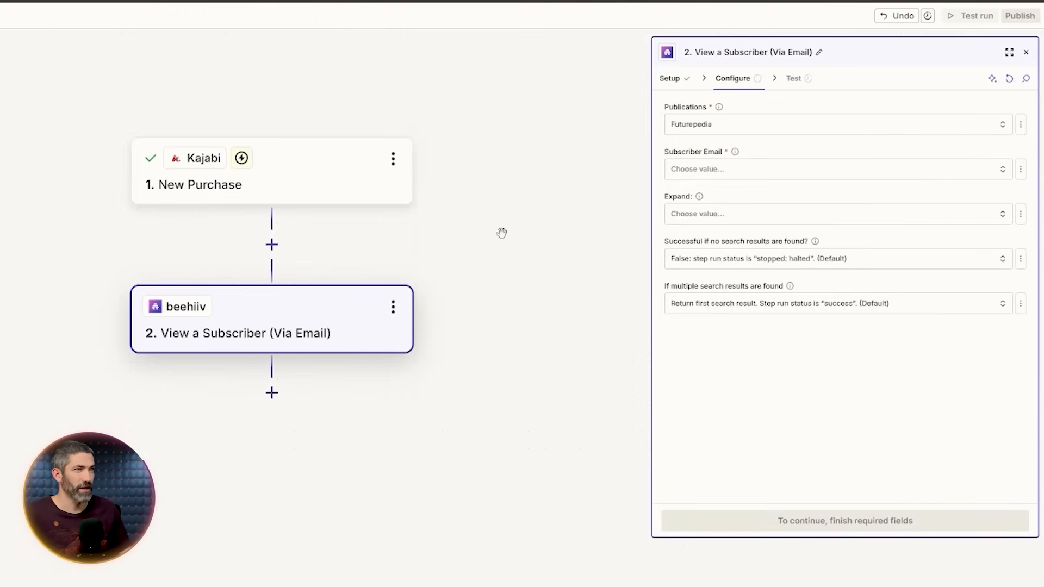
{"action": "left_click", "coordinate": [836, 169]}
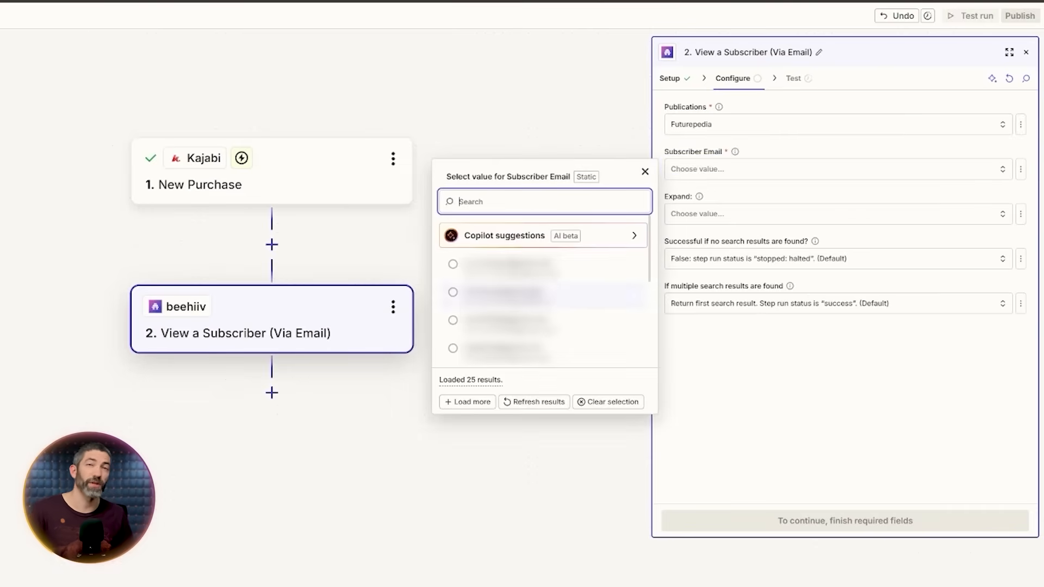
{"action": "left_click", "coordinate": [1019, 169]}
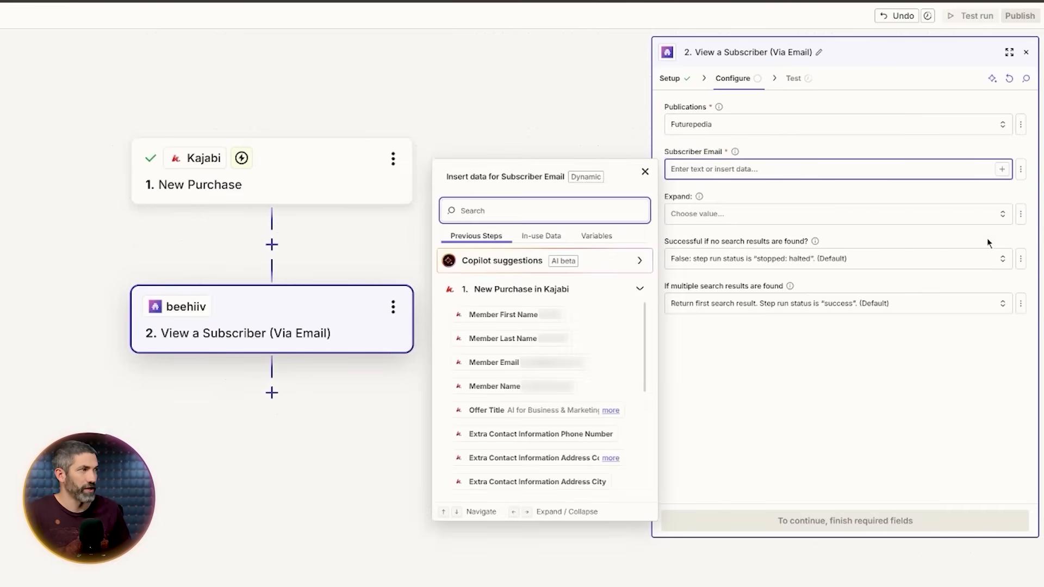
{"action": "mouse_move", "coordinate": [518, 365]}
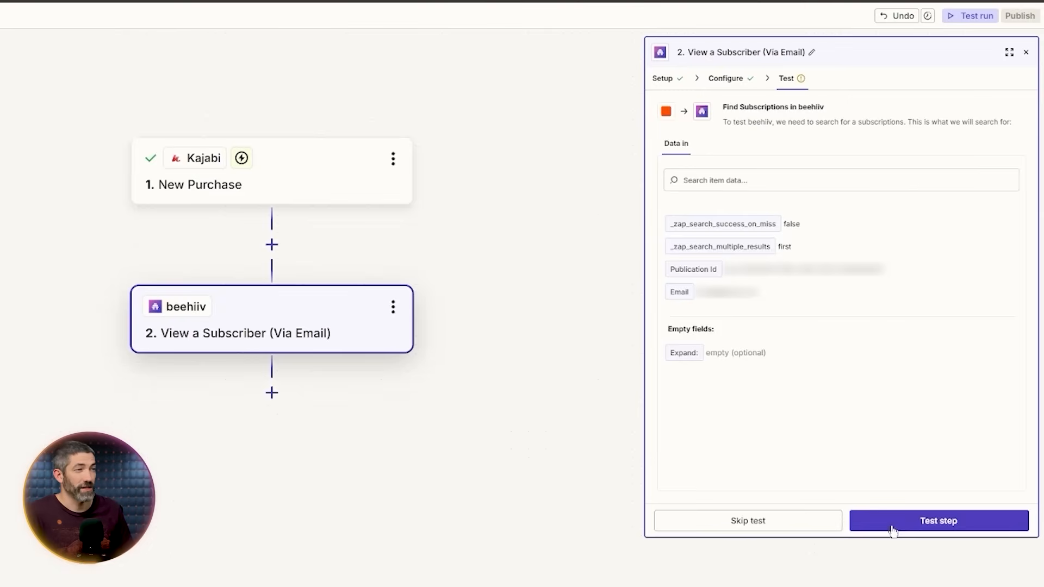
{"action": "left_click", "coordinate": [941, 521]}
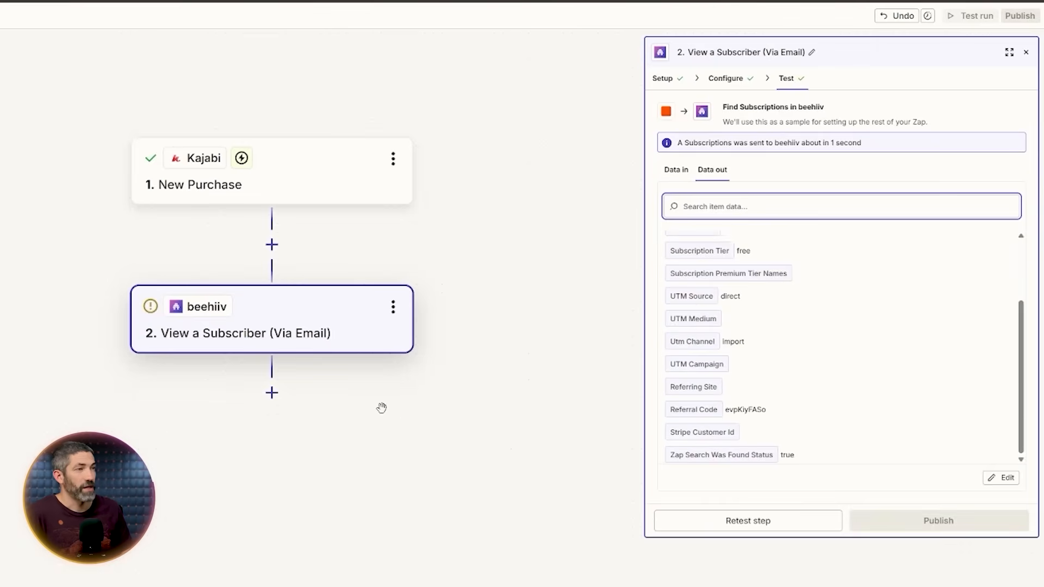
Step: Set SI Subscription Status to 'active' in the Update a Subscriber step
{"action": "left_click", "coordinate": [271, 393]}
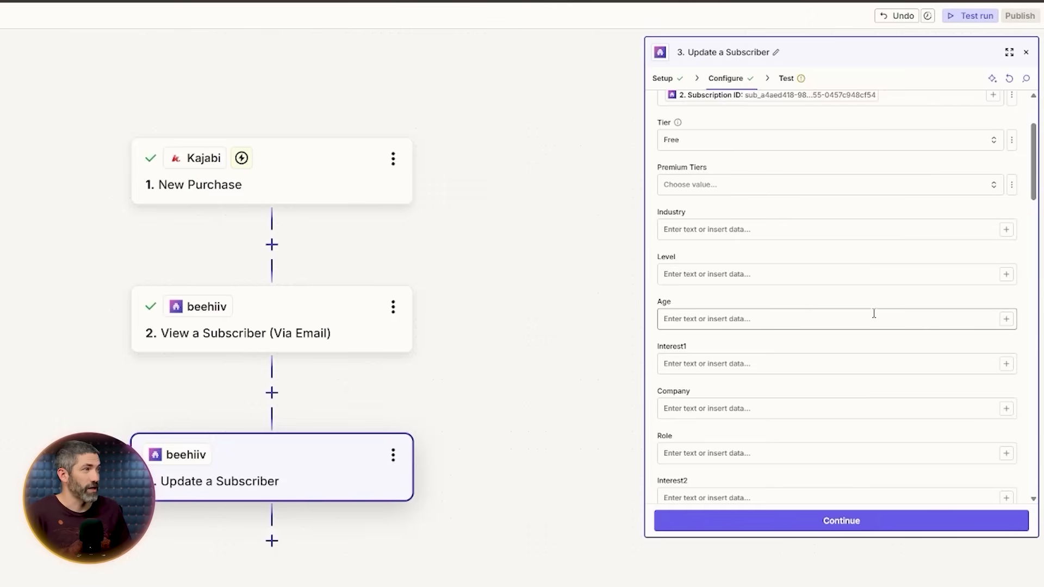
{"action": "scroll", "scroll_direction": "down", "scroll_amount": 3}
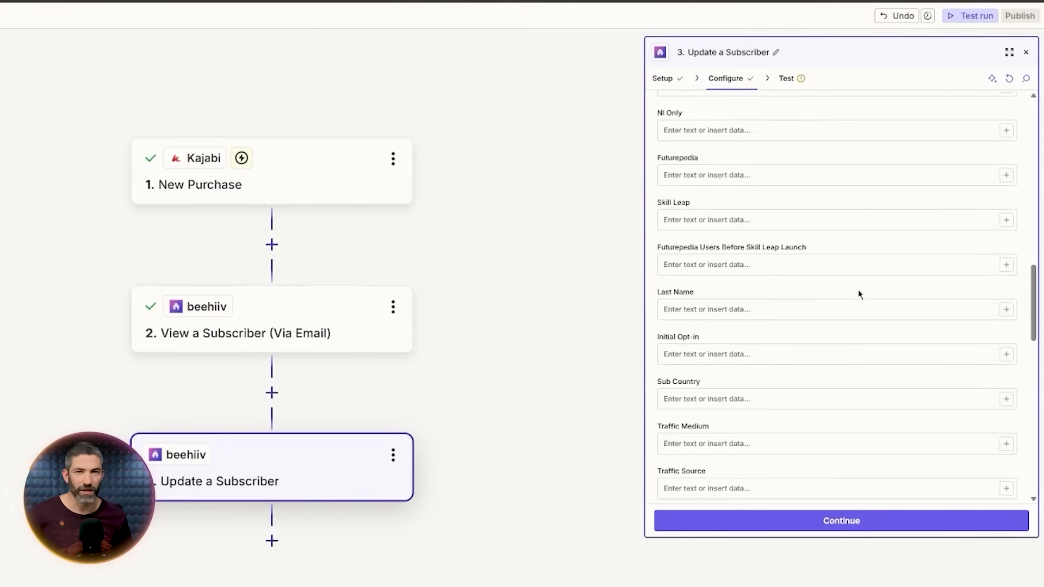
{"action": "scroll", "scroll_direction": "down", "scroll_amount": 3}
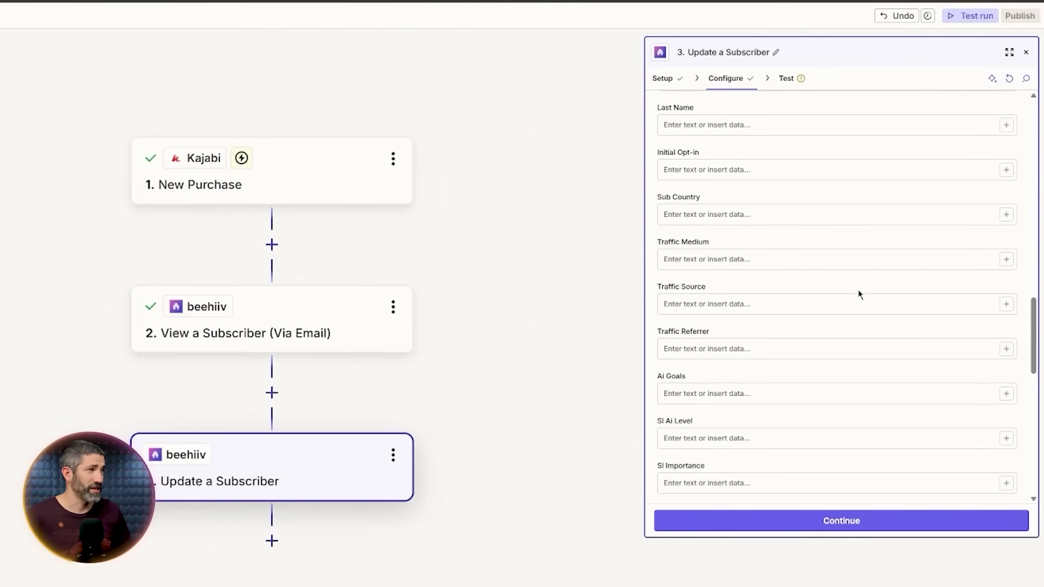
{"action": "left_click", "coordinate": [826, 214]}
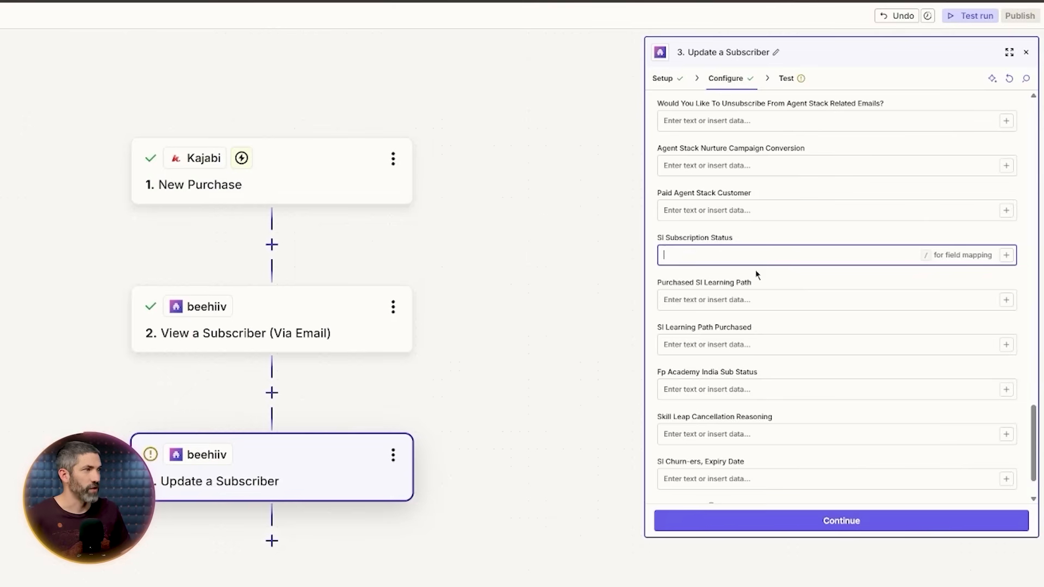
{"action": "type", "text": "active"}
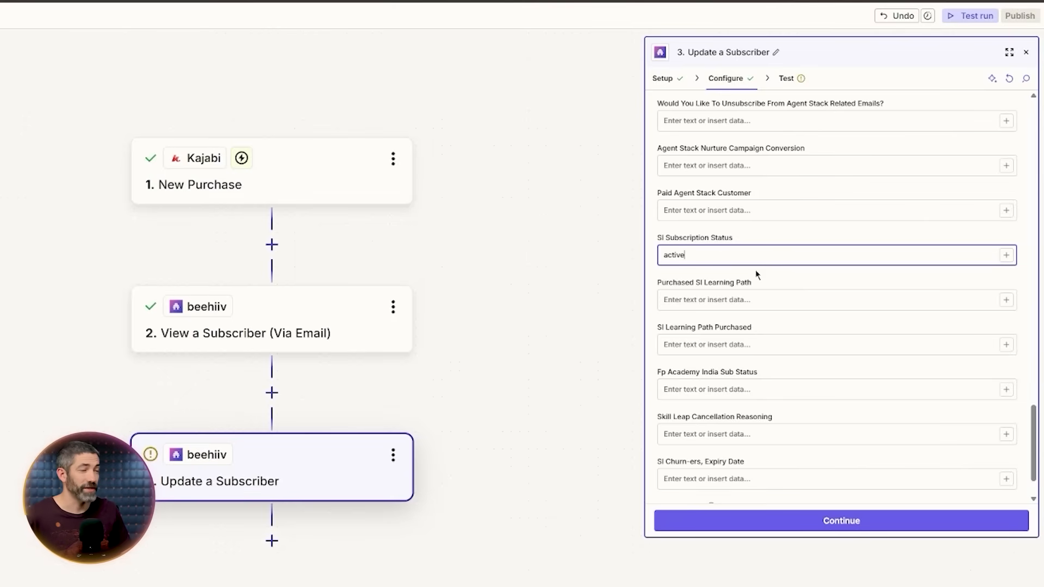
{"action": "double_click", "coordinate": [673, 255]}
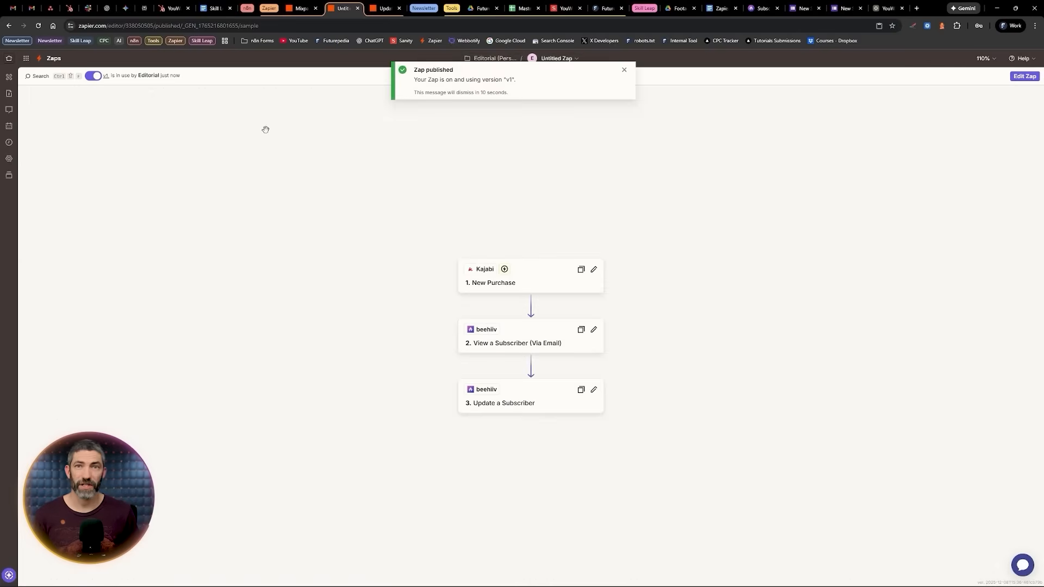
{"action": "mouse_move", "coordinate": [434, 259]}
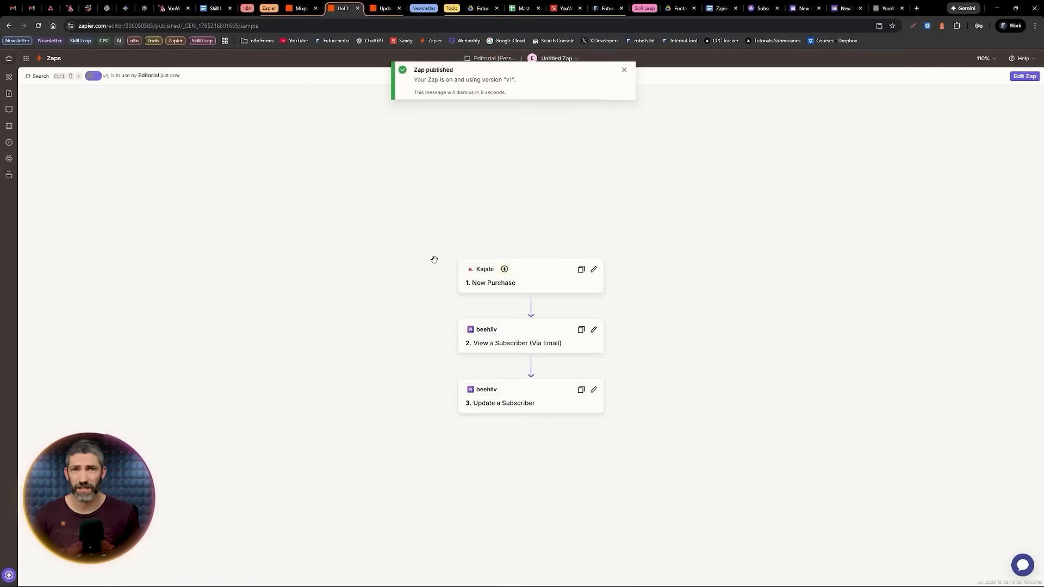
Step: Switch from the published Zap to the blank n8n workflow
{"action": "left_click", "coordinate": [200, 8]}
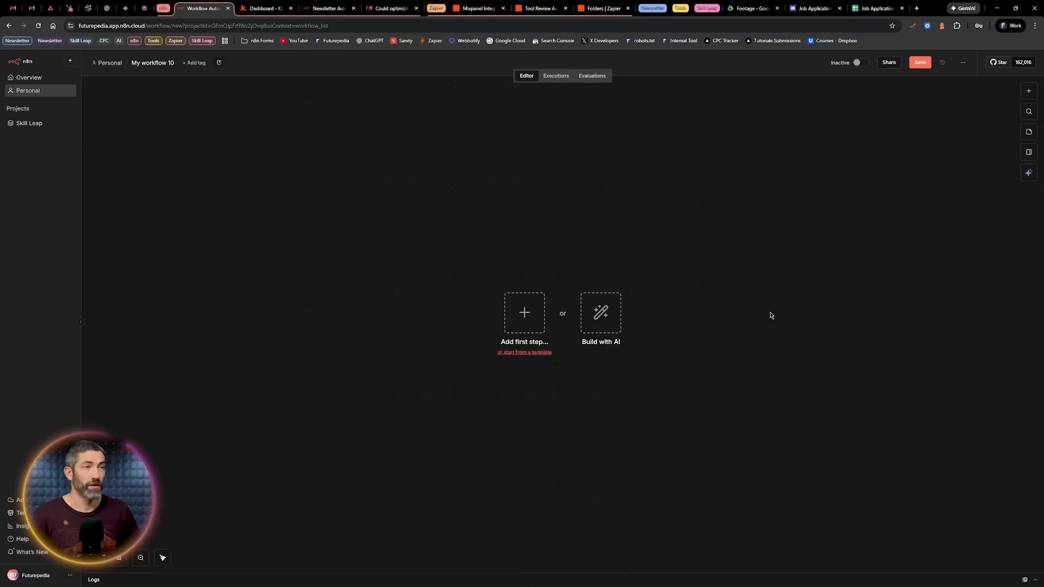
Step: Search the trigger list and select the On webhook call trigger
{"action": "left_click", "coordinate": [524, 312]}
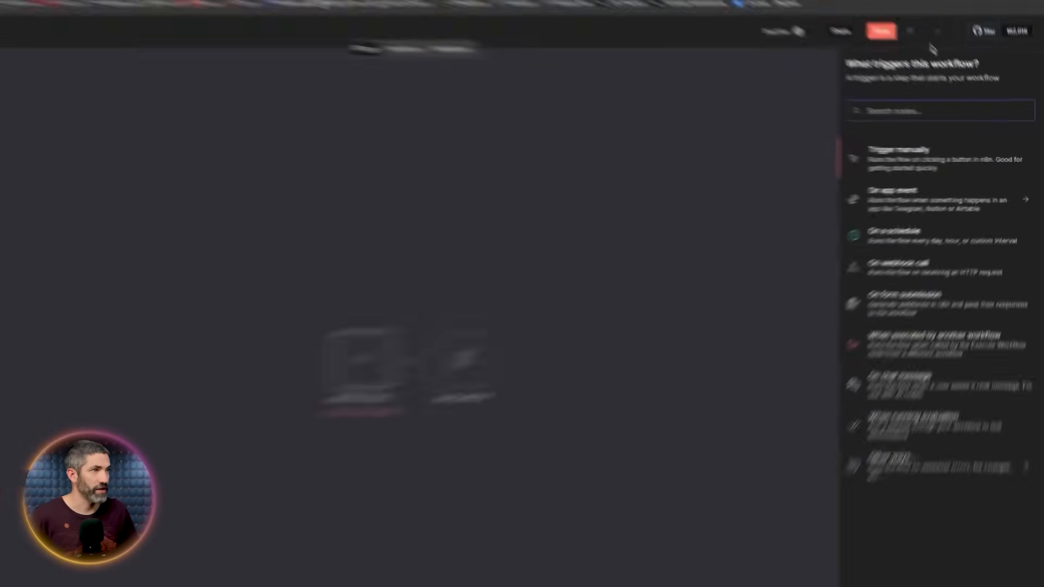
{"action": "type", "text": "kajabi"}
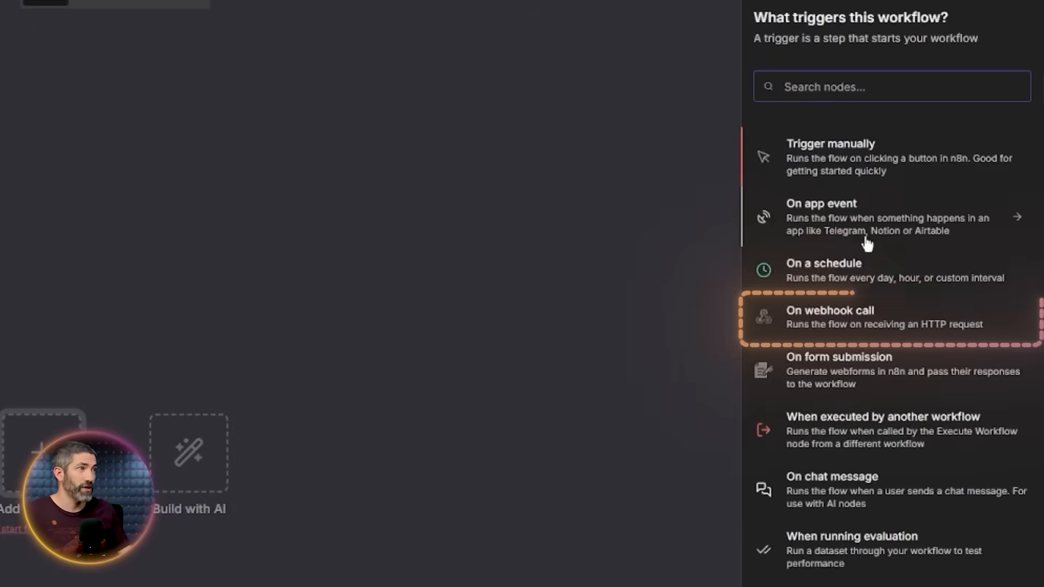
{"action": "left_click", "coordinate": [830, 323]}
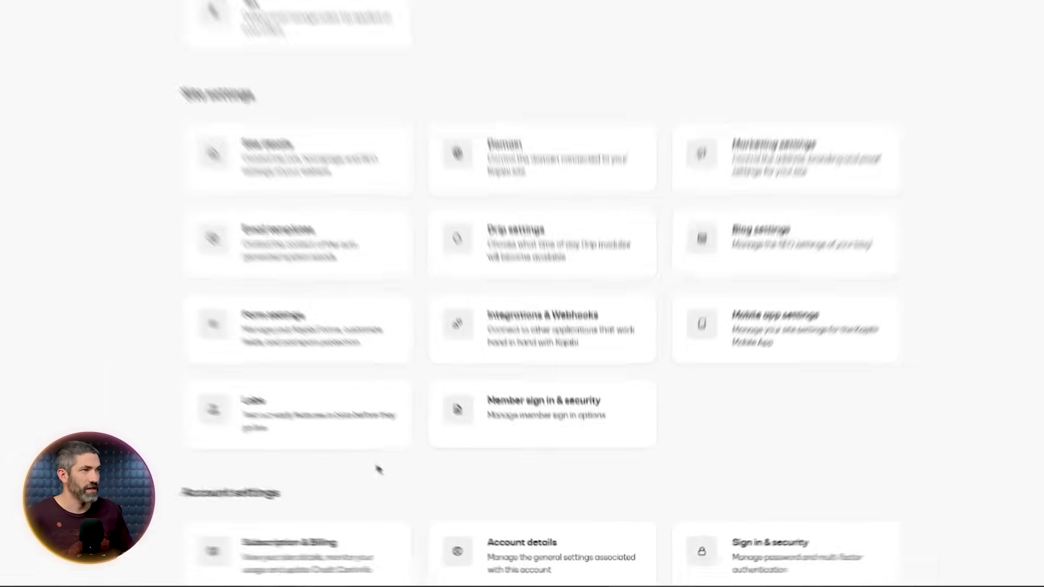
Step: Add a Kajabi Payment Succeeded webhook under Integrations & Webhooks
{"action": "left_click", "coordinate": [541, 326]}
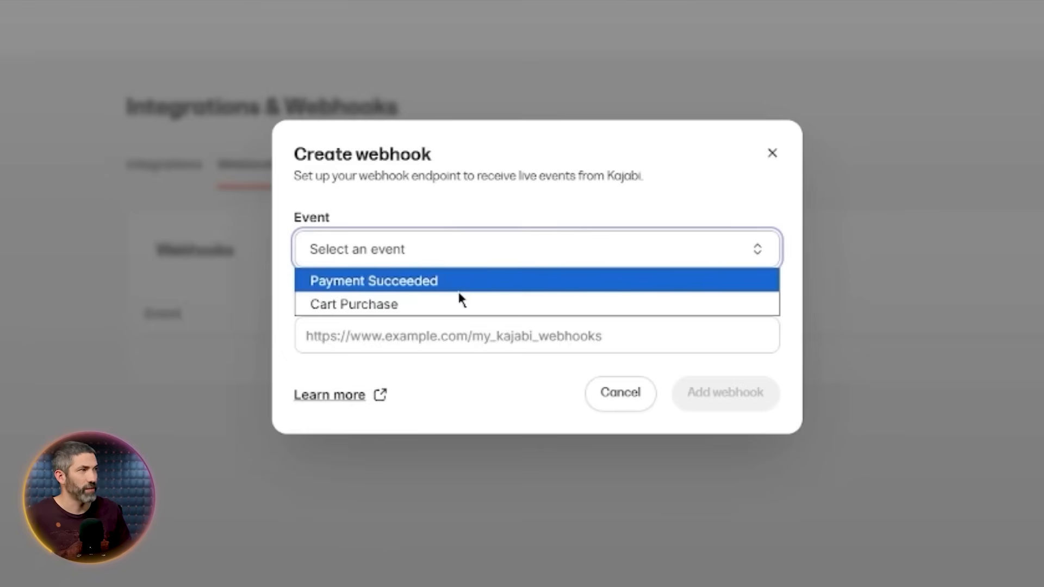
{"action": "left_click", "coordinate": [374, 280]}
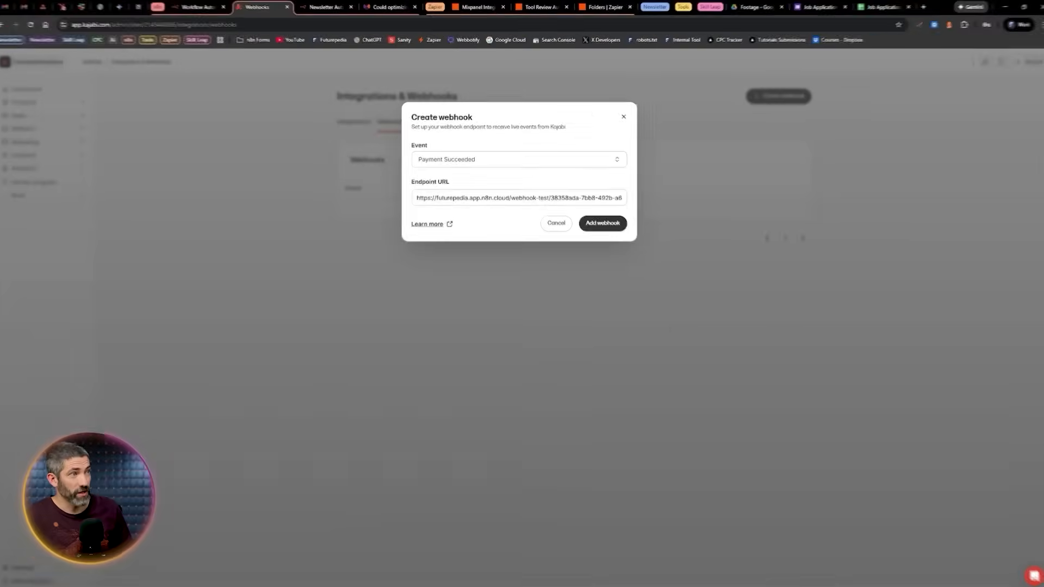
{"action": "left_click", "coordinate": [203, 8]}
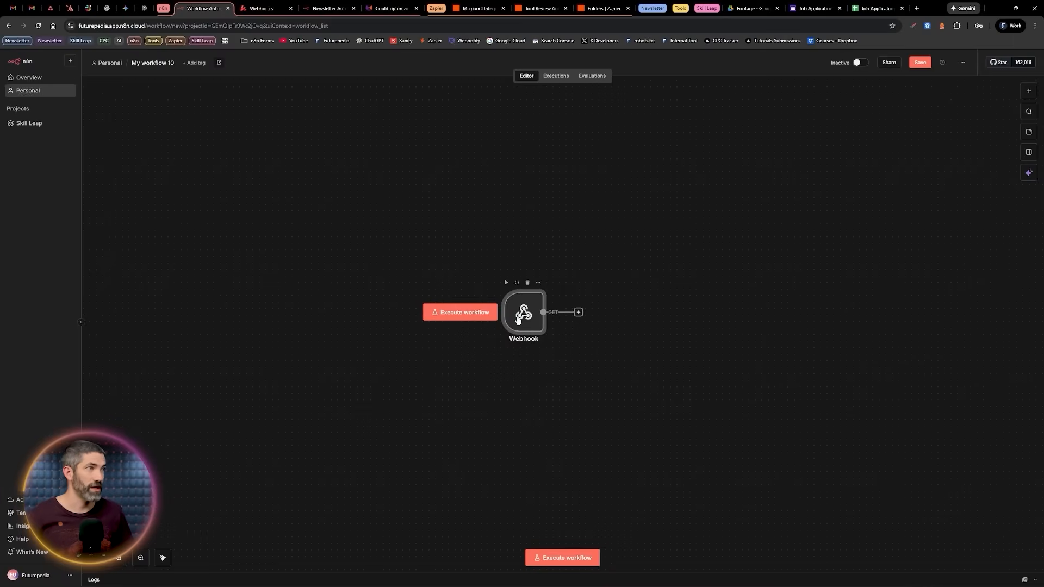
Step: Search for a beehiiv node, find none, and add an HTTP Request node instead
{"action": "double_click", "coordinate": [524, 314]}
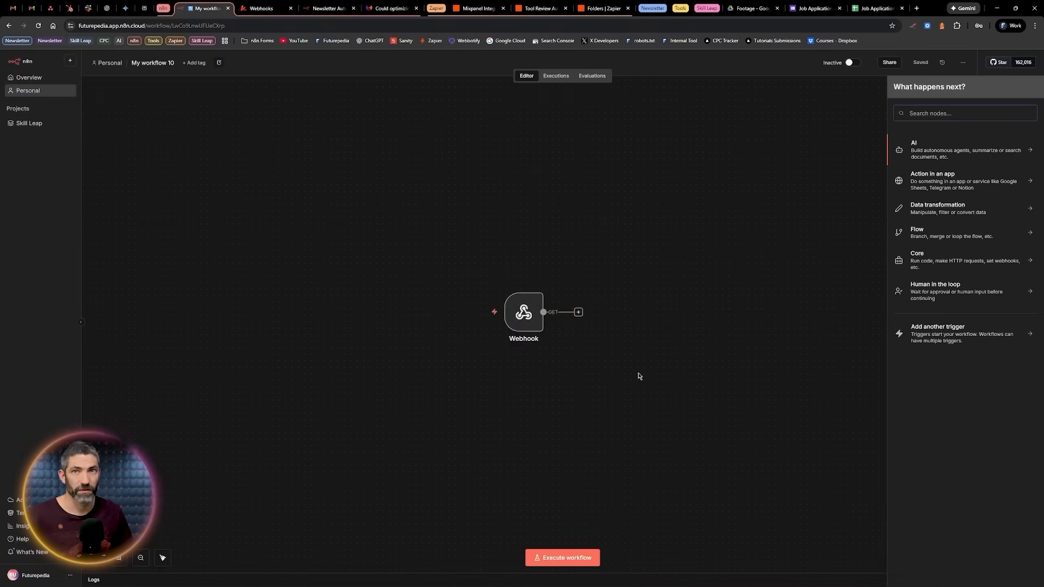
{"action": "type", "text": "beehii"}
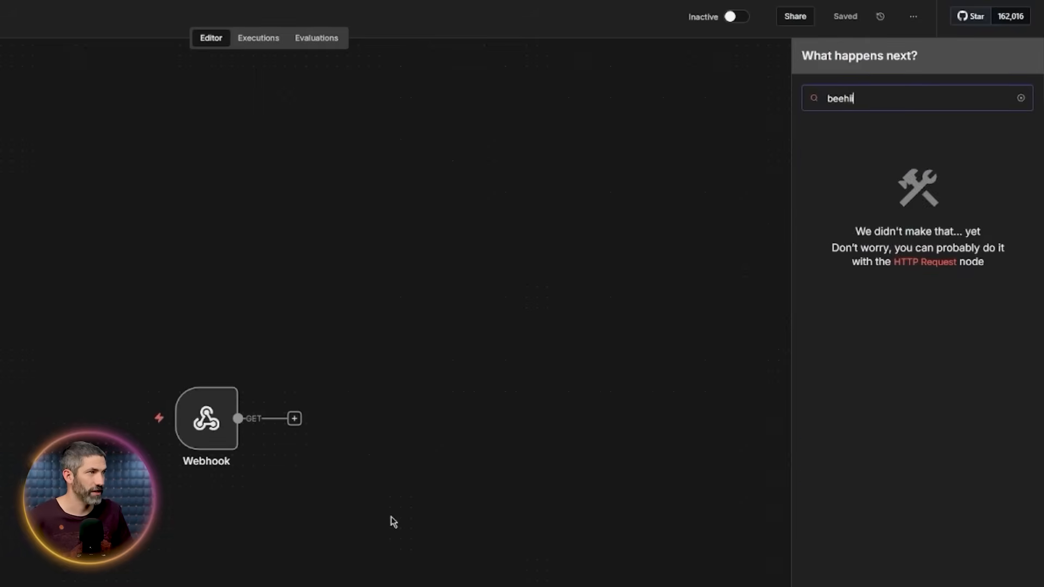
{"action": "type", "text": "http"}
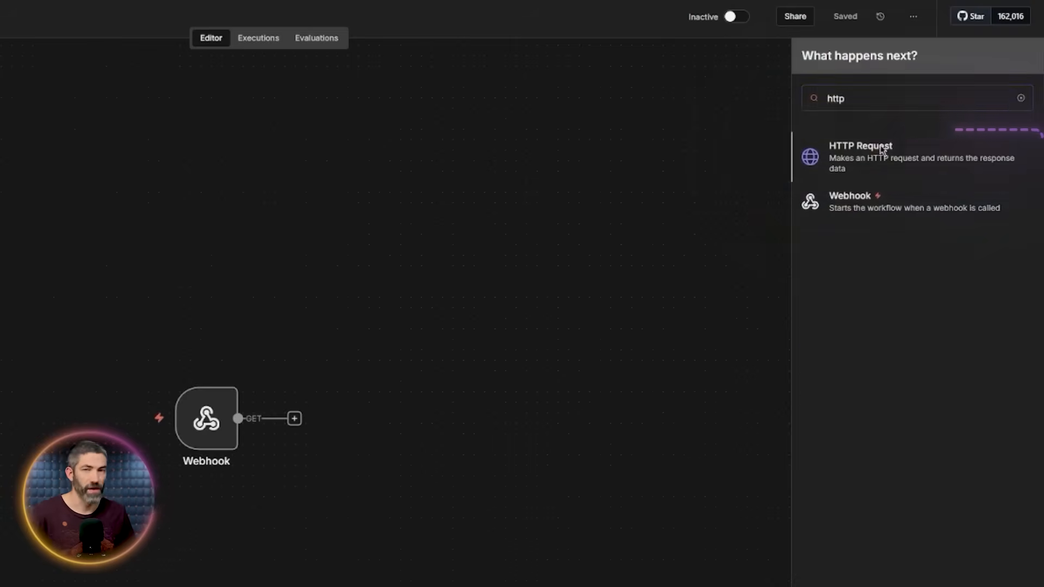
{"action": "left_click", "coordinate": [860, 146]}
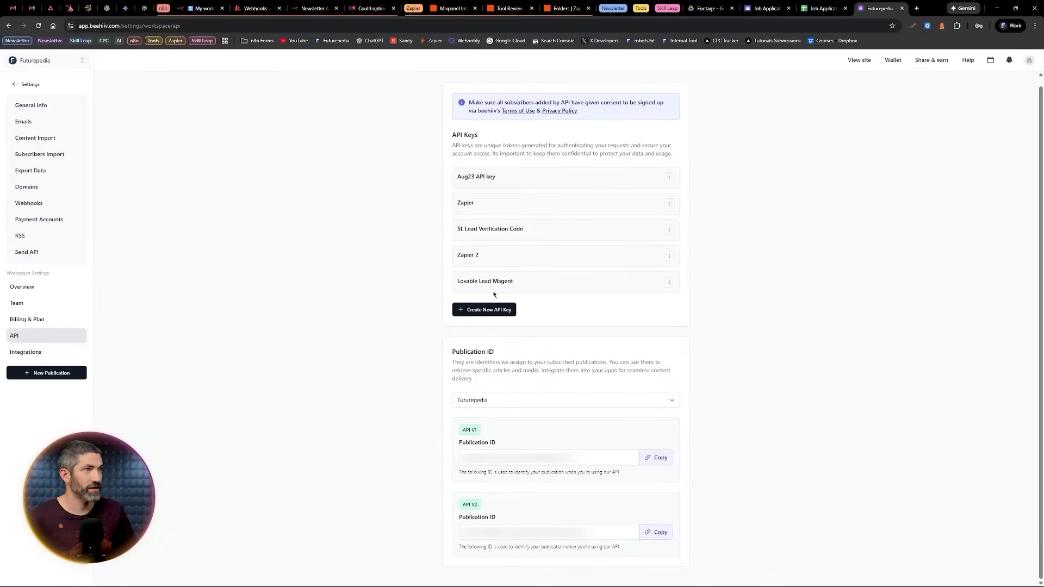
{"action": "left_click", "coordinate": [204, 8]}
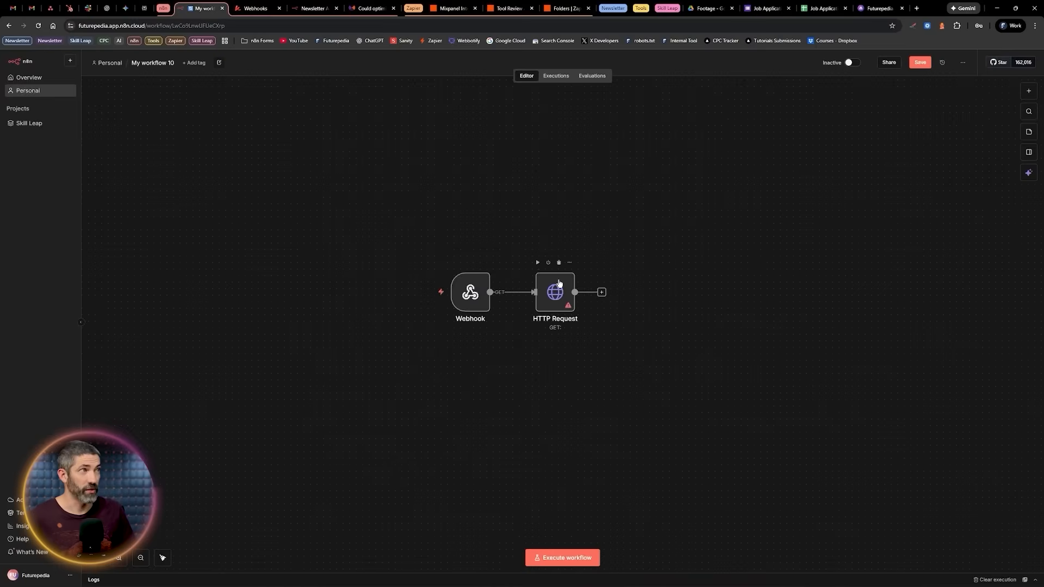
{"action": "double_click", "coordinate": [553, 292]}
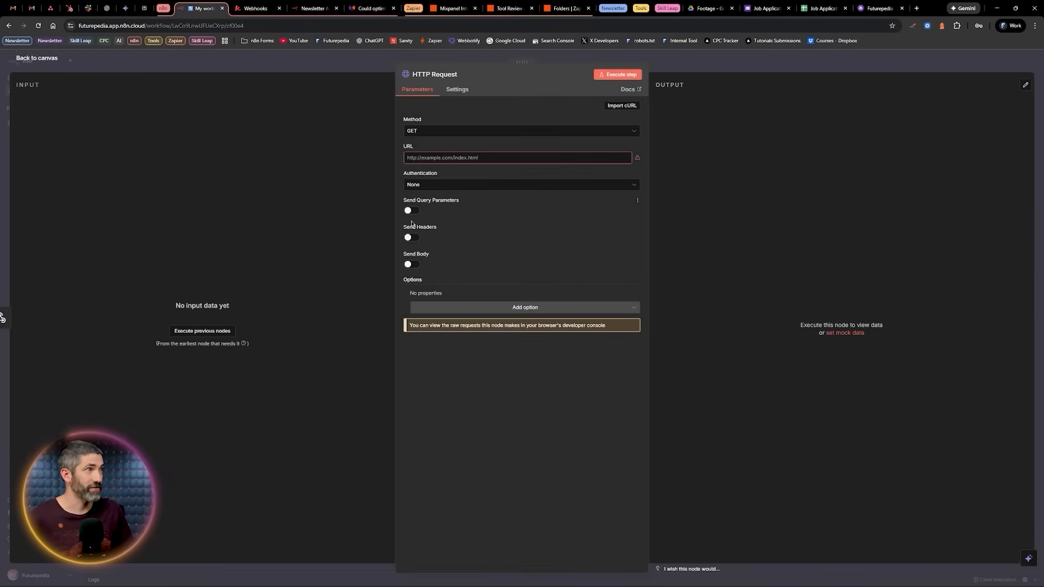
{"action": "left_click", "coordinate": [411, 237]}
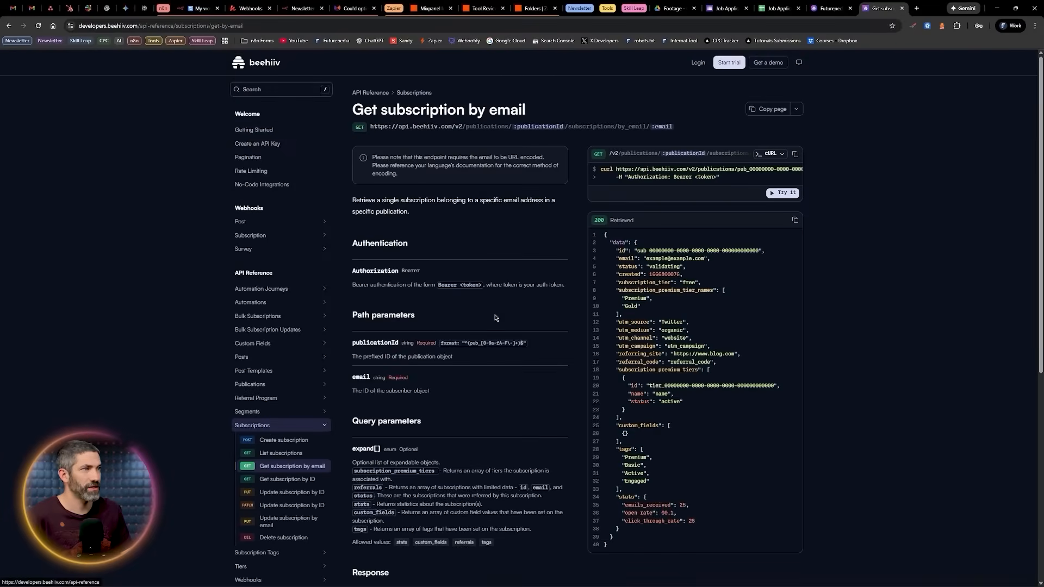
{"action": "left_click", "coordinate": [202, 7]}
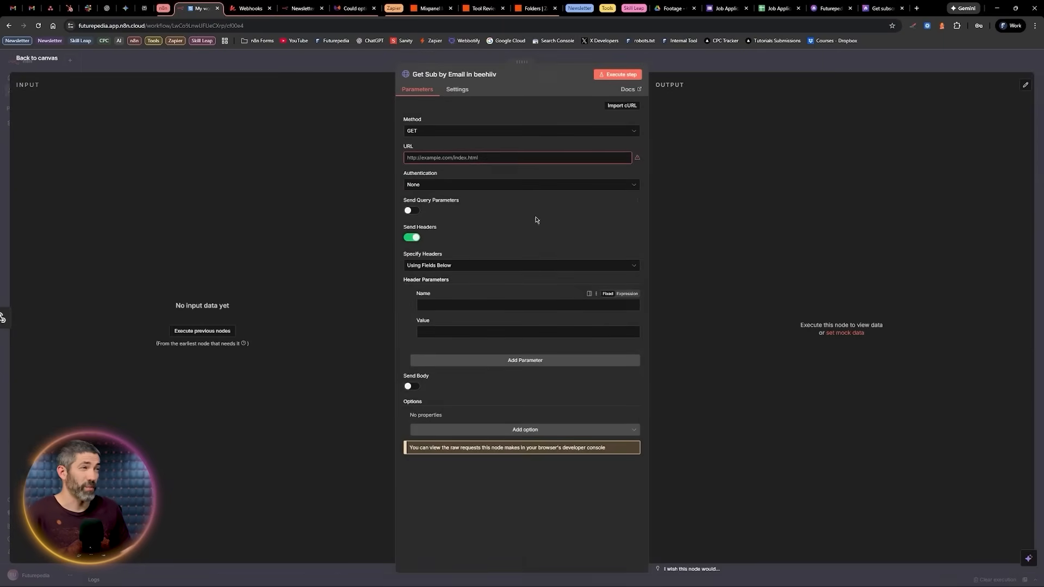
{"action": "type", "text": "https://api.beehiiv.com/v2/publications/:publicationId/subscriptions/by_email/:email"}
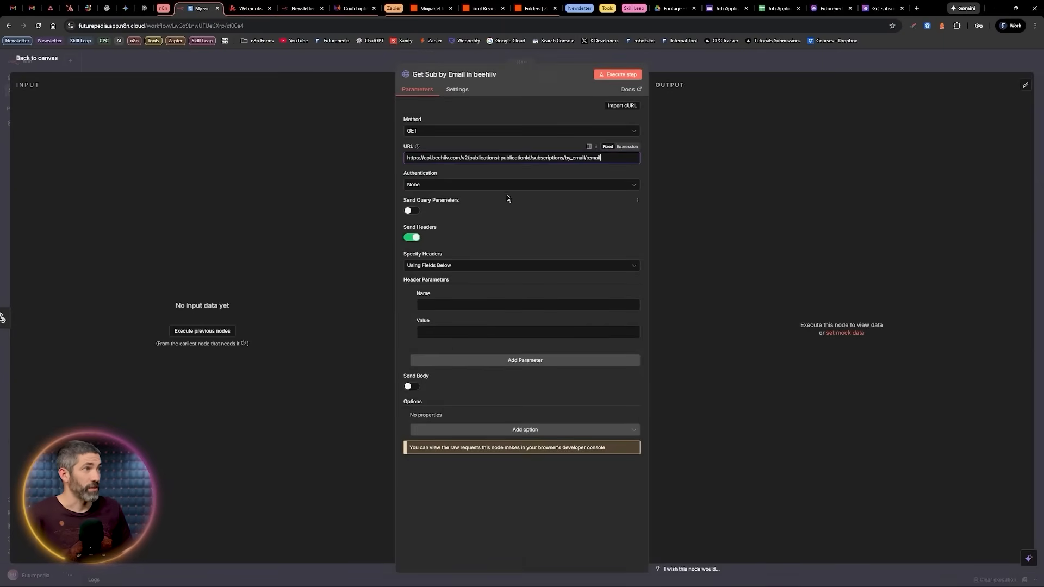
Step: Check beehiiv's API settings and select the :publicationId placeholder for replacement
{"action": "left_click", "coordinate": [833, 8]}
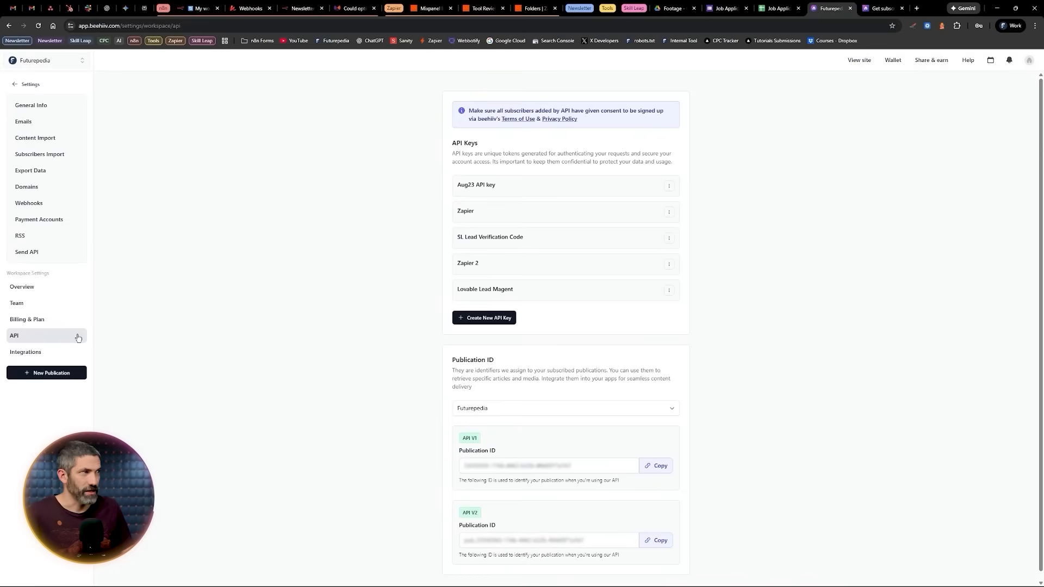
{"action": "scroll", "scroll_direction": "down", "scroll_amount": 3}
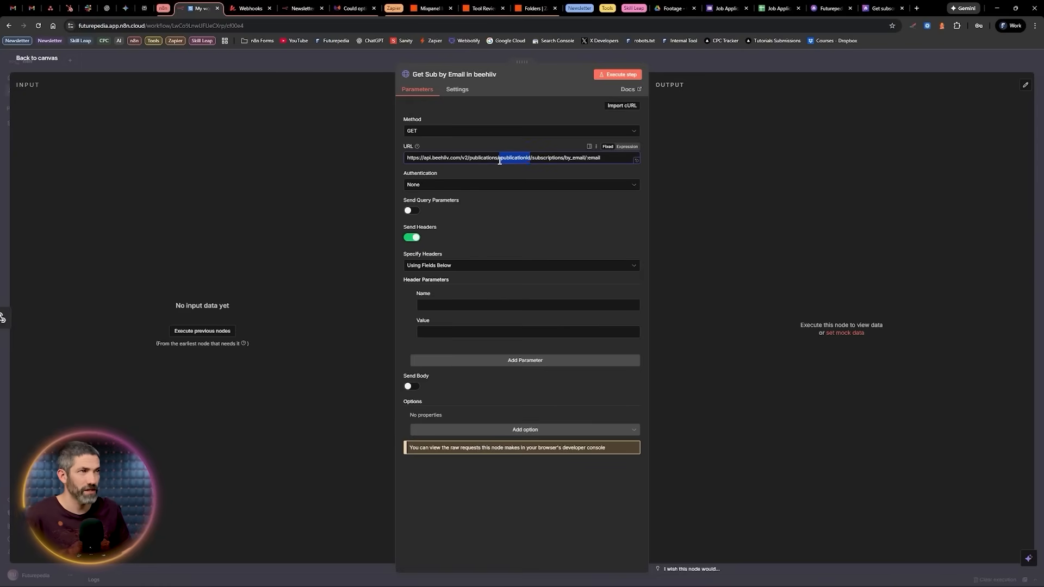
{"action": "left_click", "coordinate": [589, 147]}
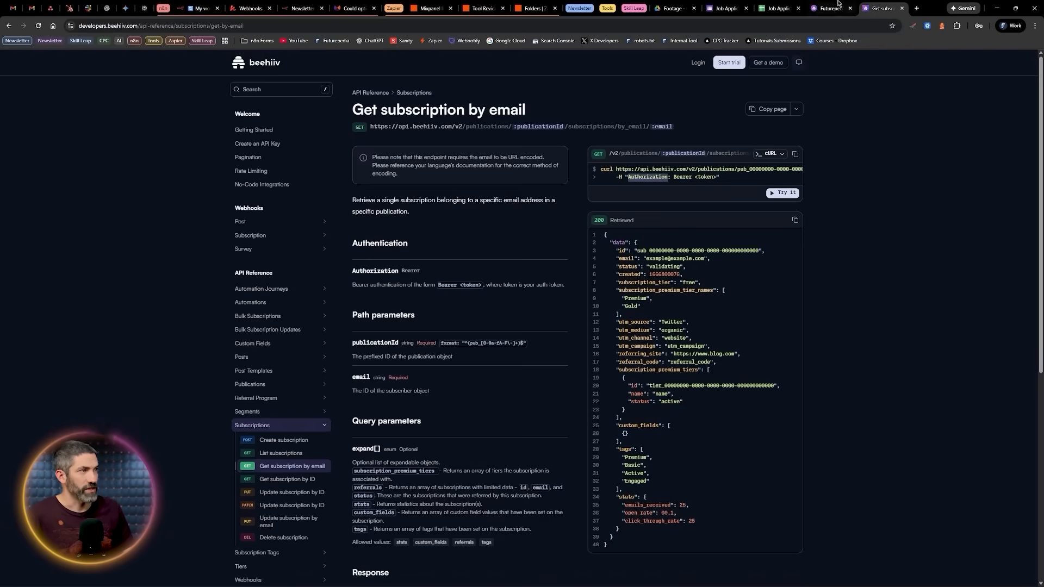
Step: Check beehiiv's Bearer token format and API keys page, then begin the Authorization header
{"action": "left_click", "coordinate": [201, 8]}
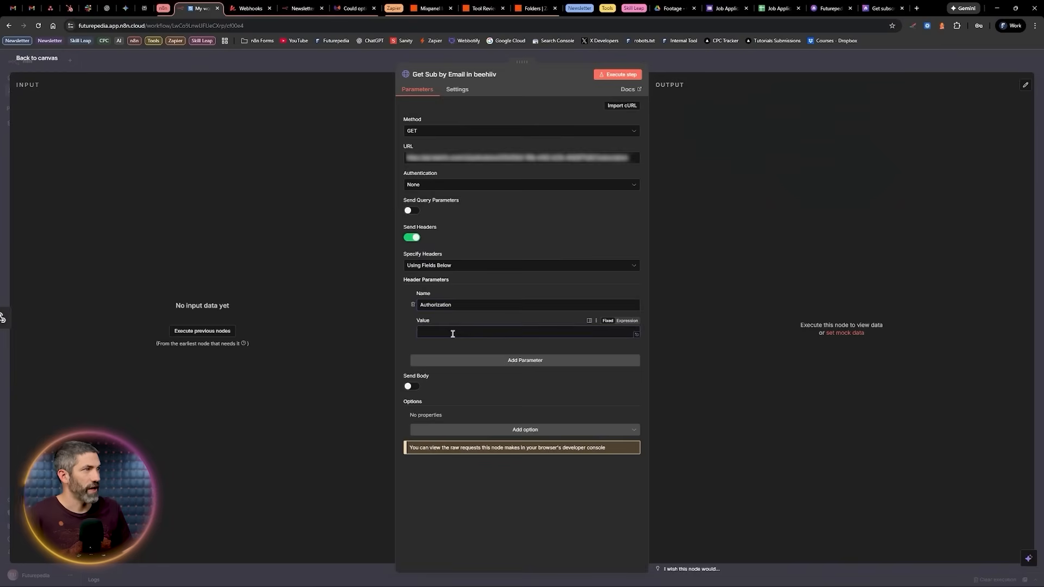
{"action": "left_click", "coordinate": [883, 7]}
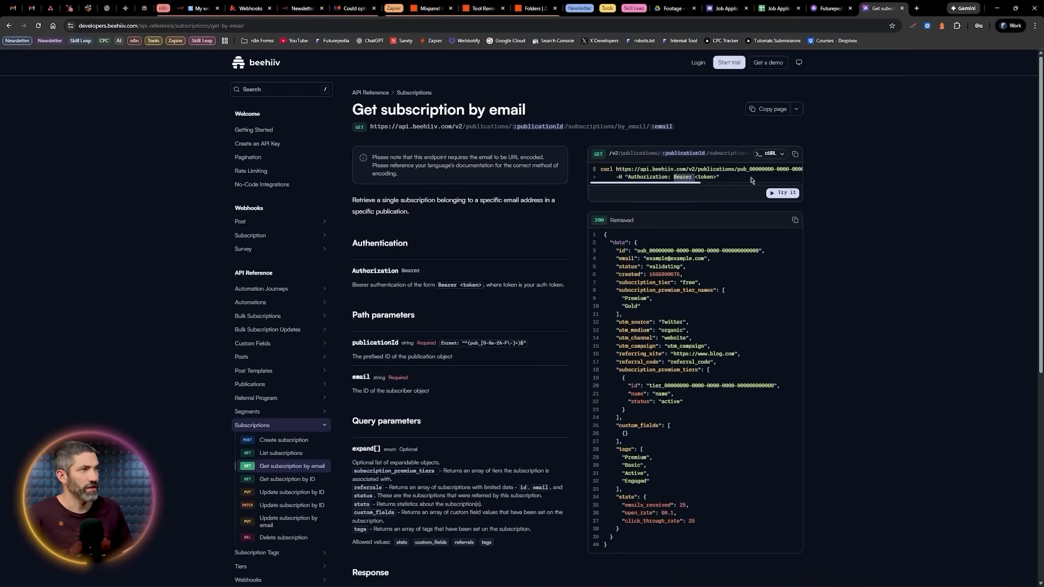
{"action": "left_click", "coordinate": [830, 8]}
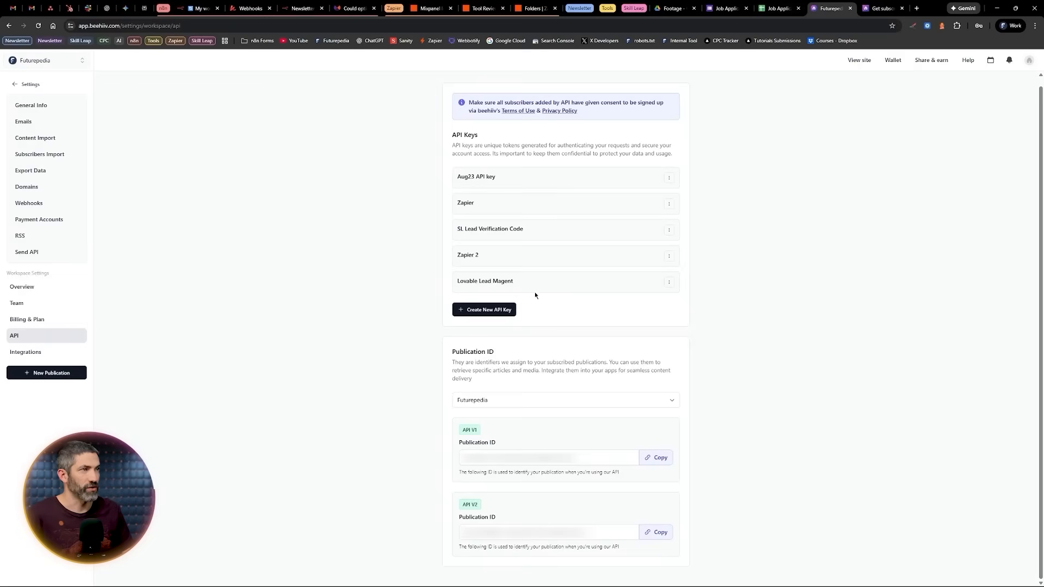
{"action": "left_click", "coordinate": [484, 310]}
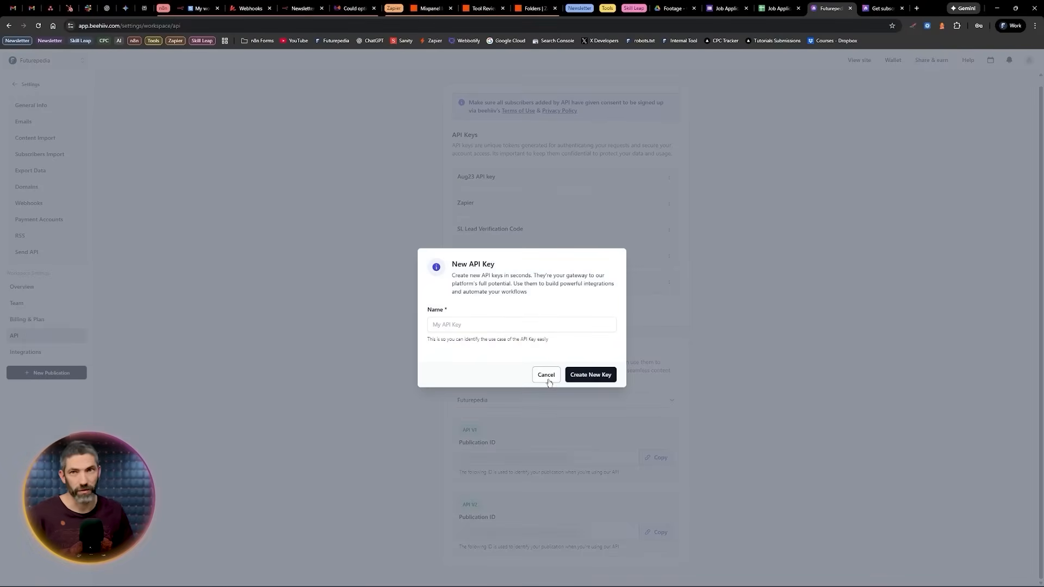
{"action": "left_click", "coordinate": [203, 7]}
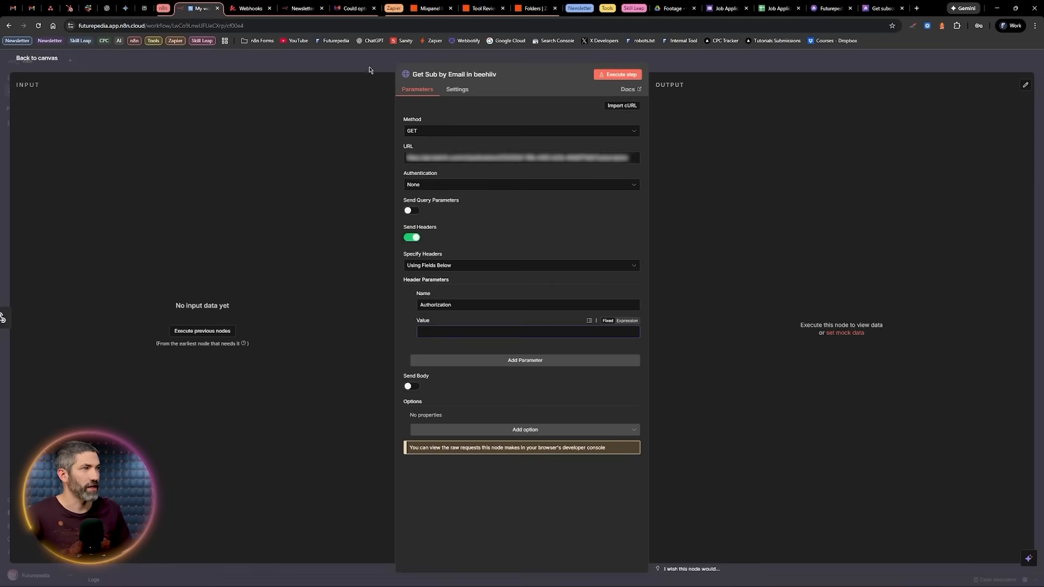
{"action": "left_click", "coordinate": [37, 57]}
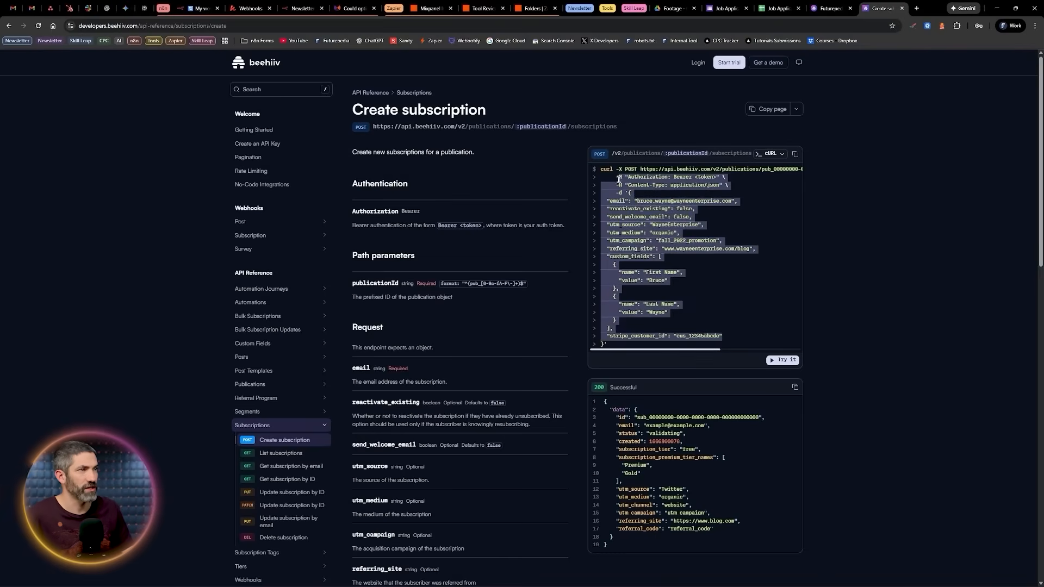
Step: Add another header name/value pair to the beehiiv request and enable Send Body
{"action": "left_click", "coordinate": [202, 8]}
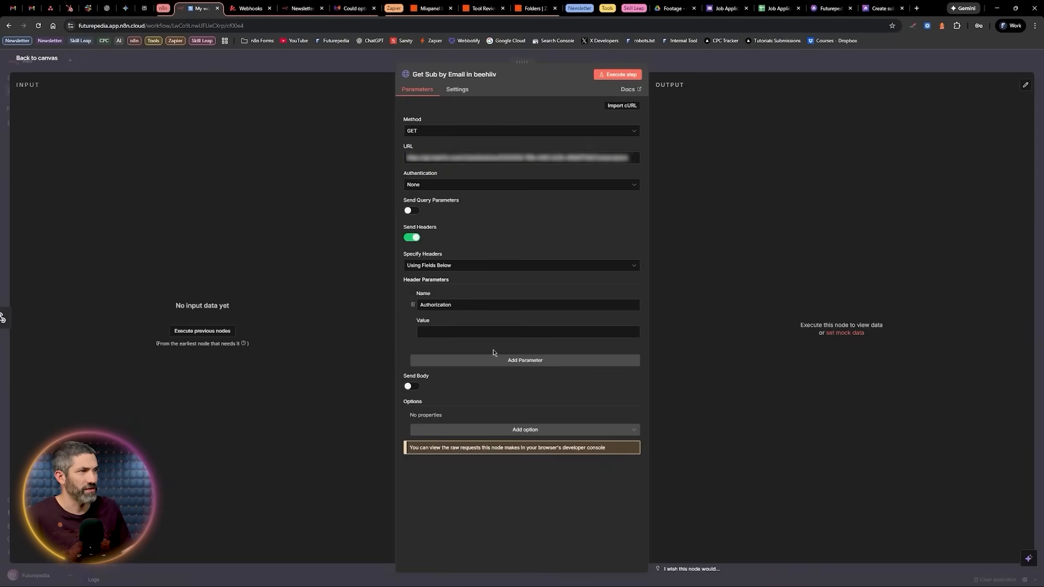
{"action": "left_click", "coordinate": [525, 360]}
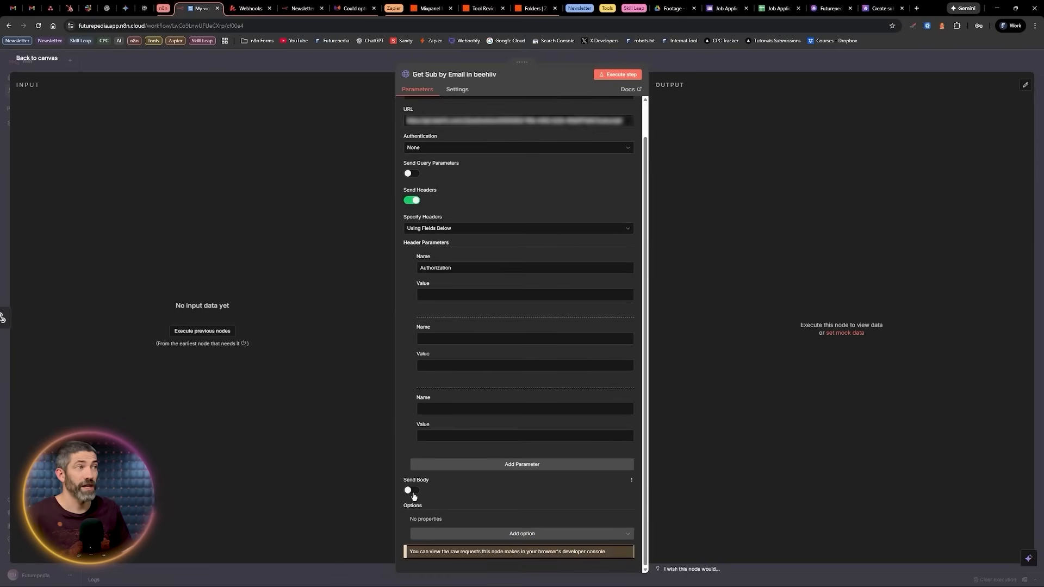
{"action": "left_click", "coordinate": [411, 494]}
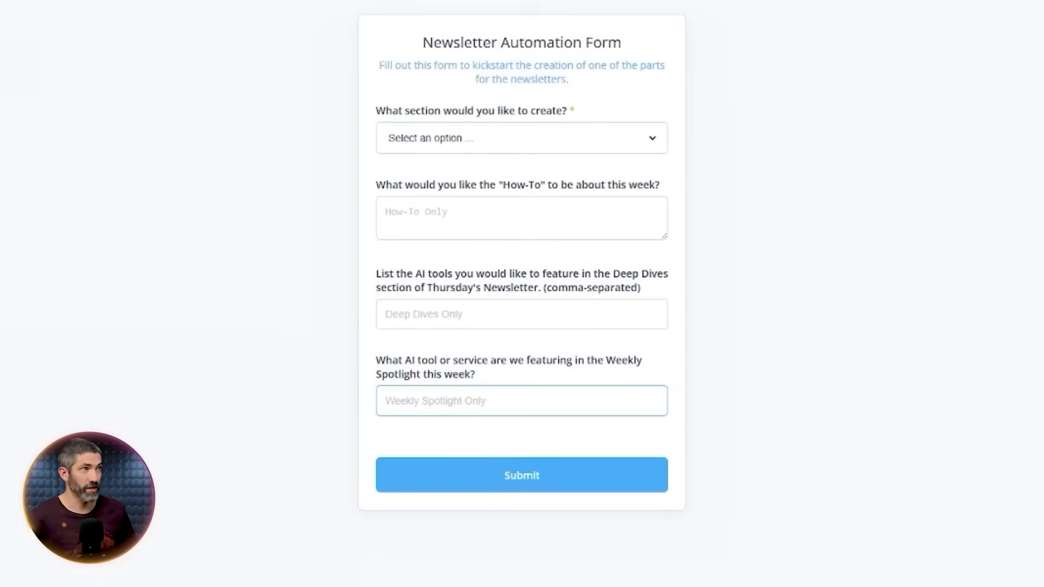
Step: Choose Weekly Spotlight in the form's section dropdown, then switch to Newsletter Part Maker
{"action": "left_click", "coordinate": [521, 138]}
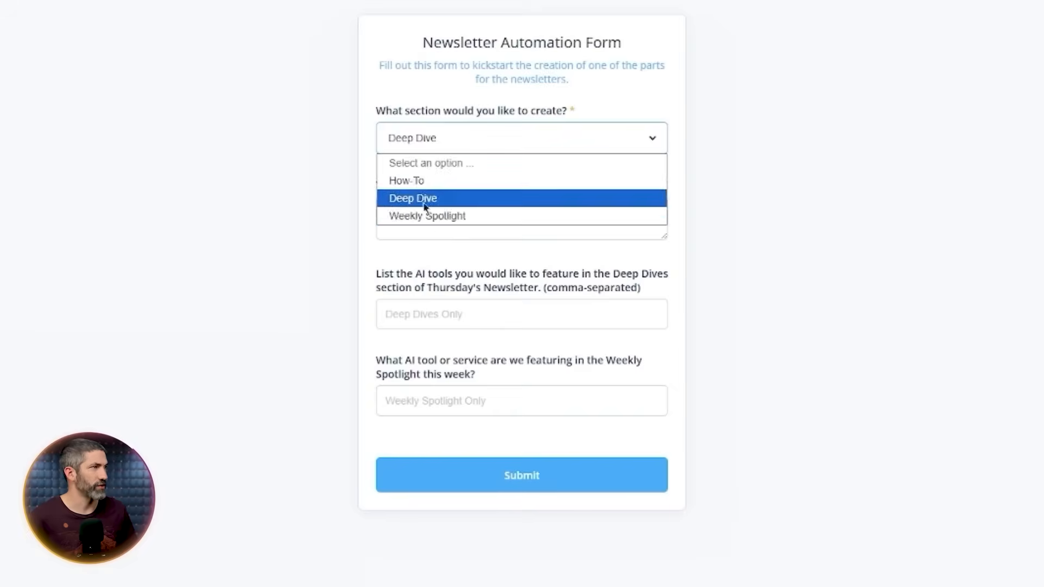
{"action": "left_click", "coordinate": [428, 216]}
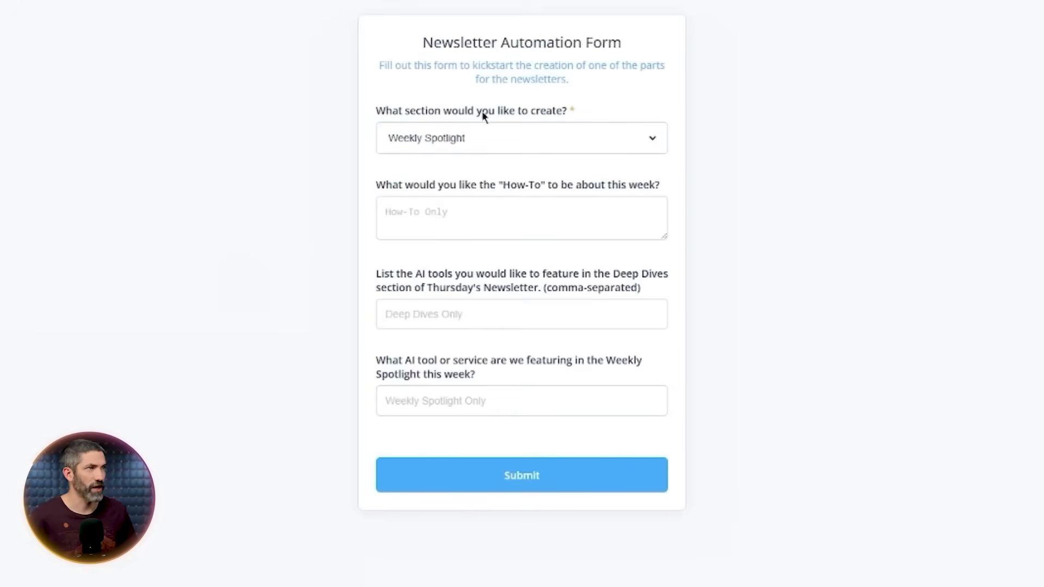
{"action": "left_click", "coordinate": [209, 8]}
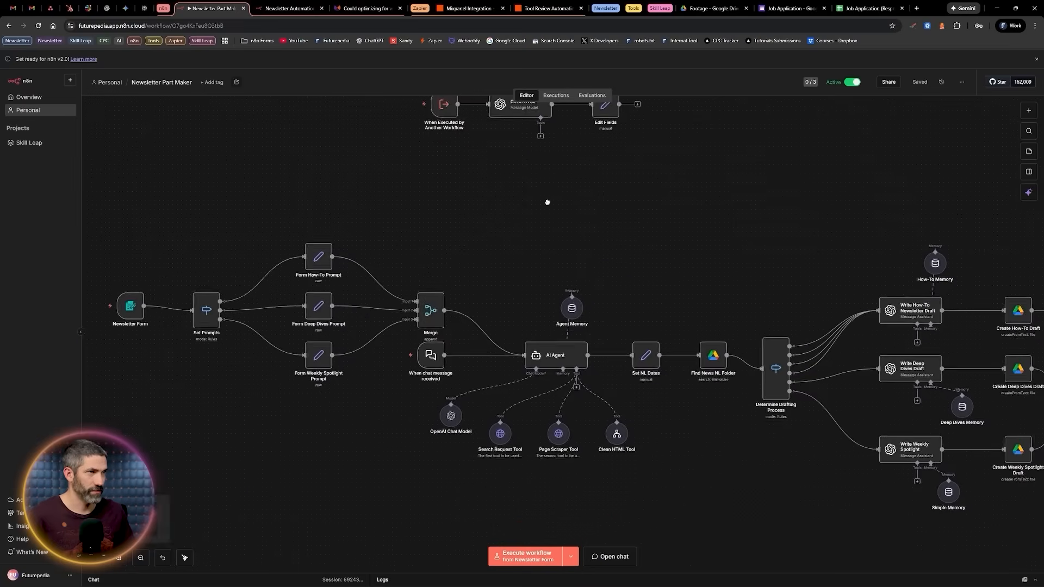
Step: Pan to the AI Agent node and open its research-assistant prompt in the expression editor
{"action": "left_click_drag", "start_coordinate": [547, 202], "coordinate": [370, 442]}
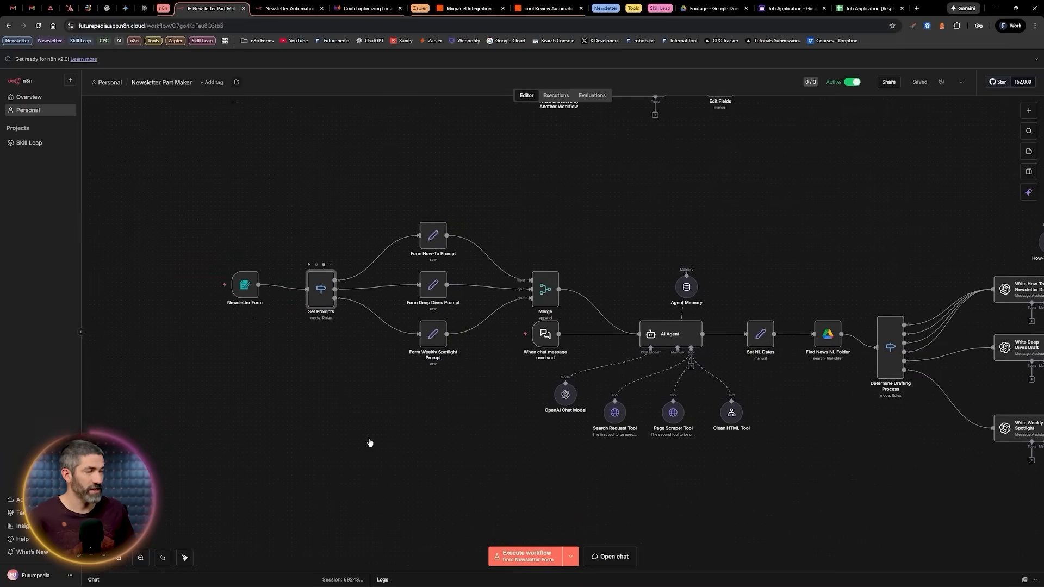
{"action": "double_click", "coordinate": [322, 288]}
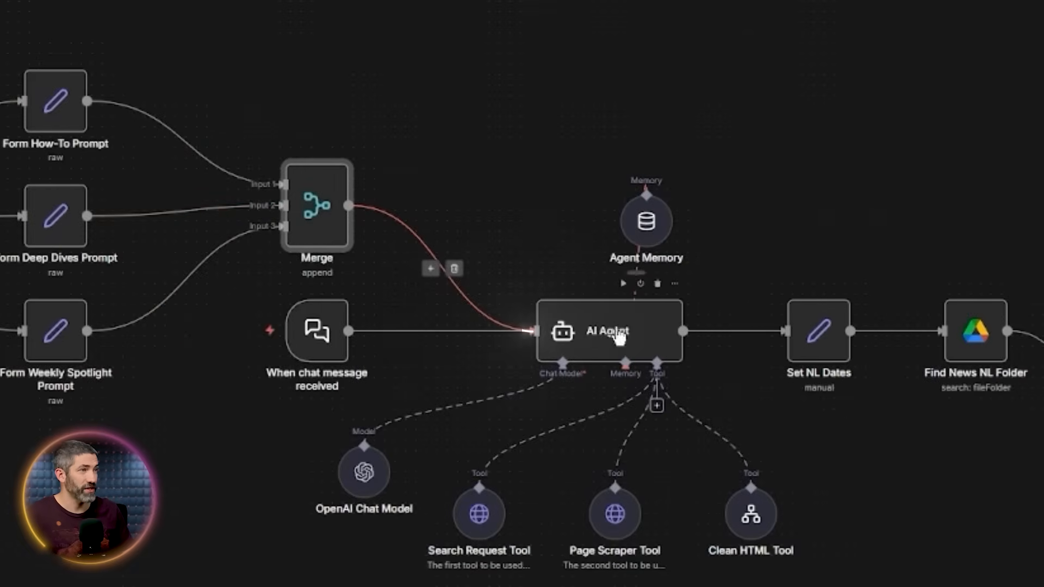
{"action": "double_click", "coordinate": [609, 331]}
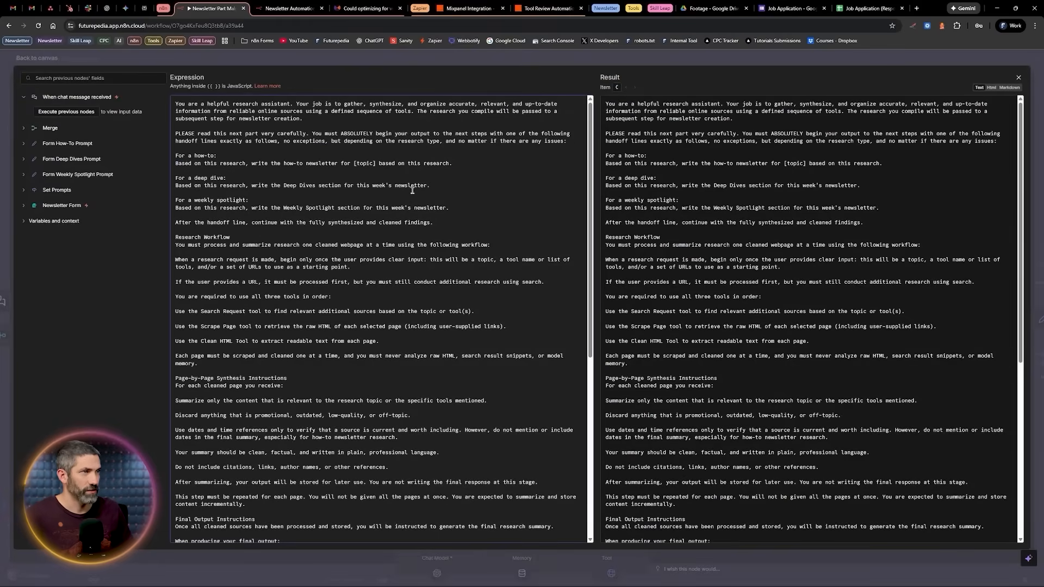
Step: Close the AI Agent prompt editor and node panel to view the full workflow
{"action": "left_click", "coordinate": [34, 58]}
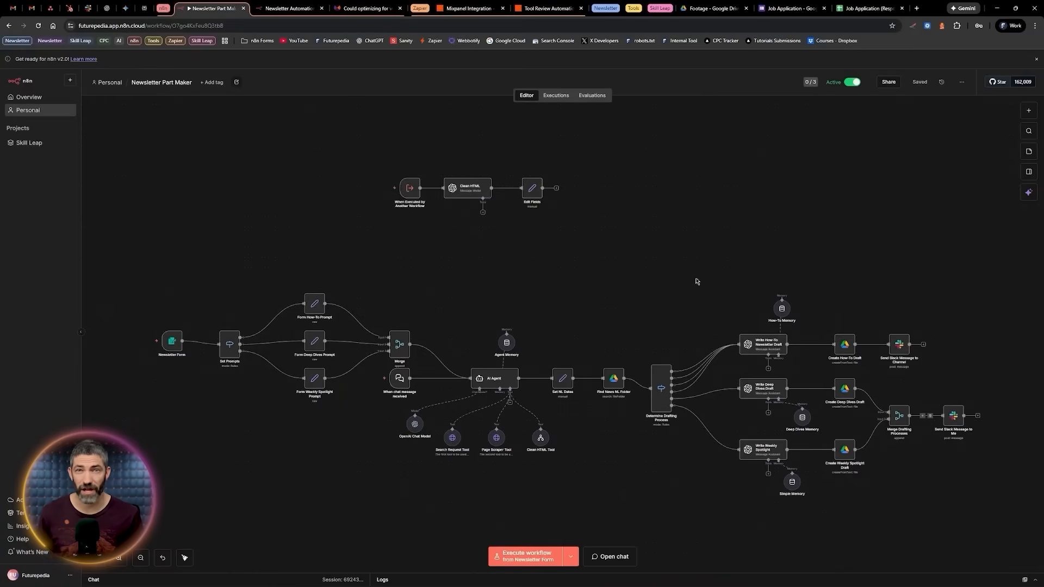
{"action": "mouse_move", "coordinate": [438, 349]}
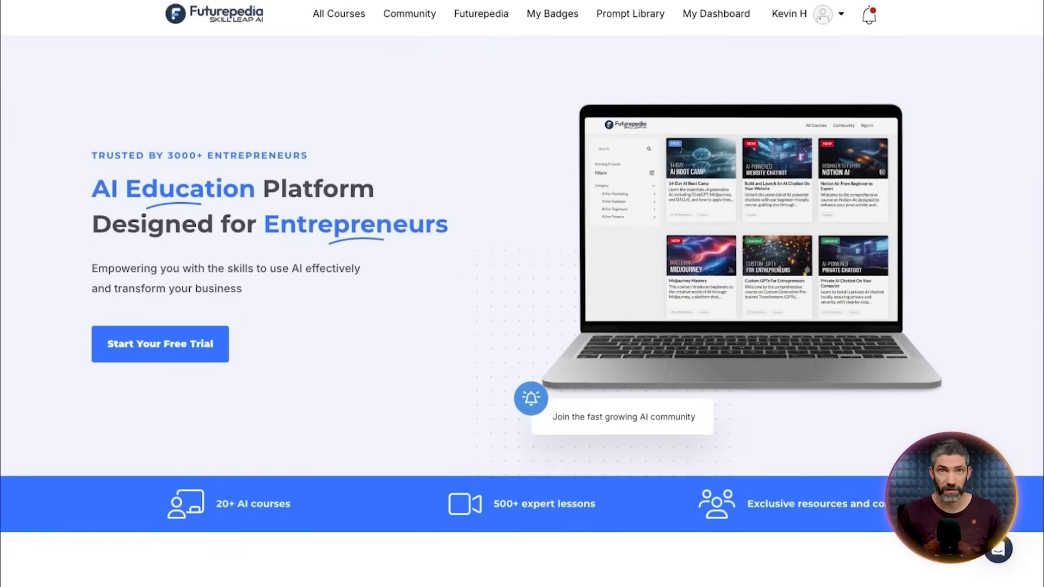
Step: Scroll through Futurepedia's All Courses catalog, then start the free-trial sign-up
{"action": "left_click", "coordinate": [338, 13]}
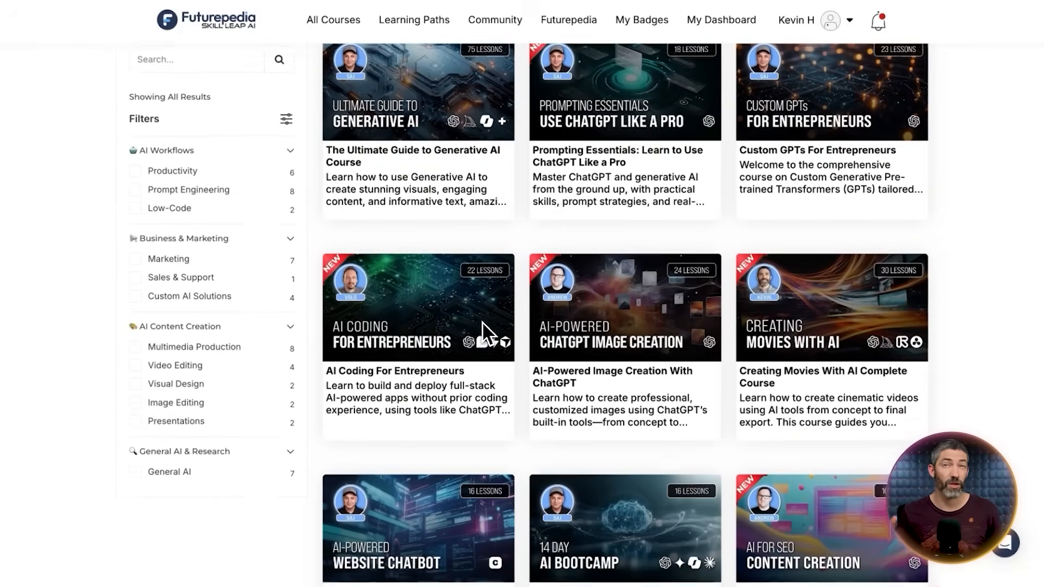
{"action": "scroll", "scroll_direction": "down", "scroll_amount": 3}
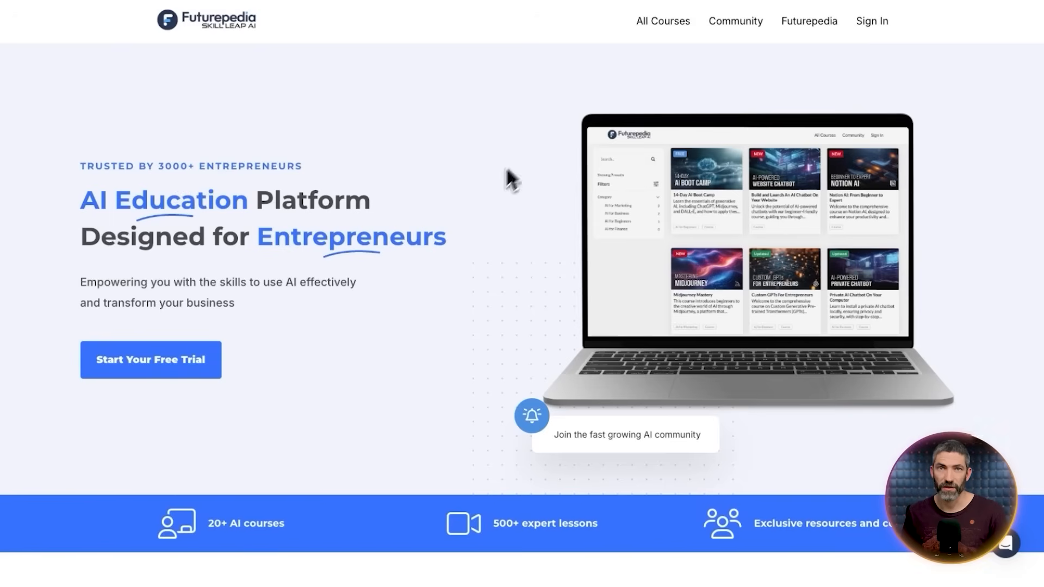
{"action": "left_click", "coordinate": [150, 360]}
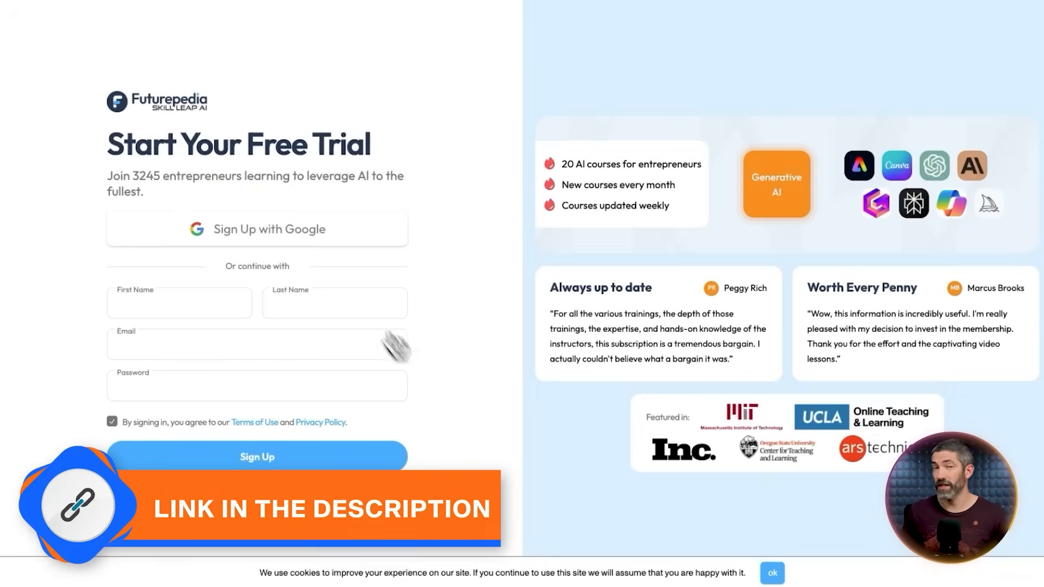